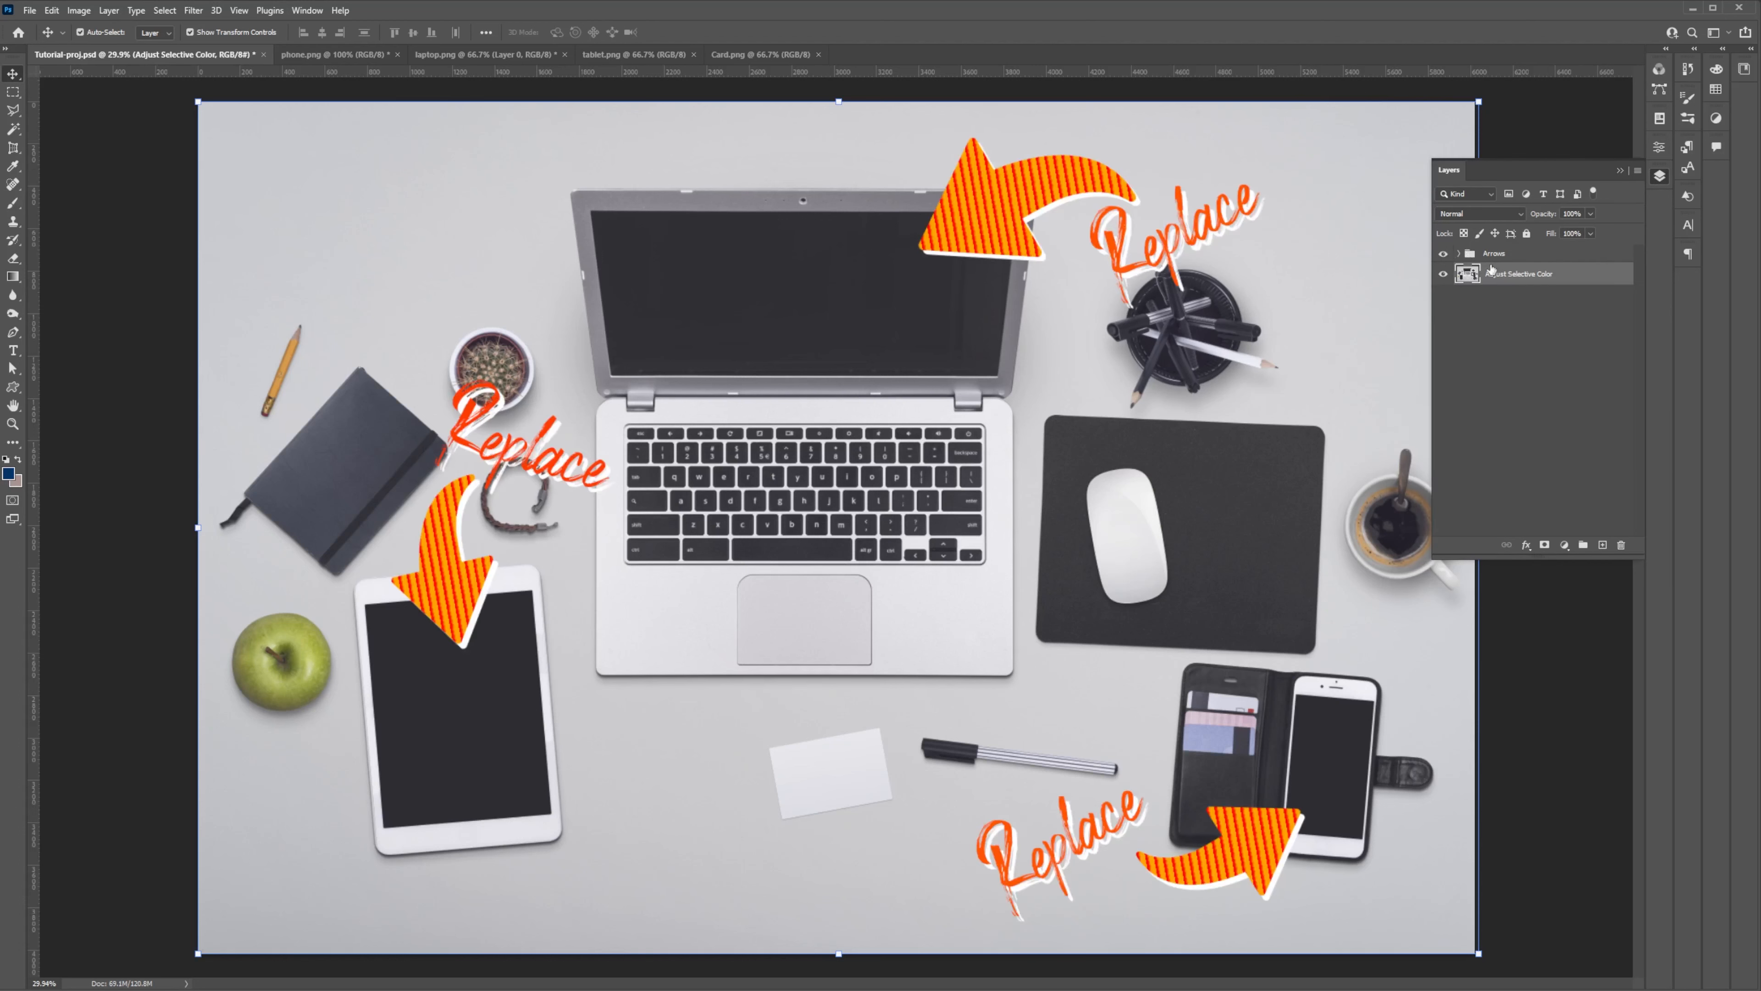
Review the laptop and tablet lock-screen images, then return to the desk mockup document.
left_click(483, 53)
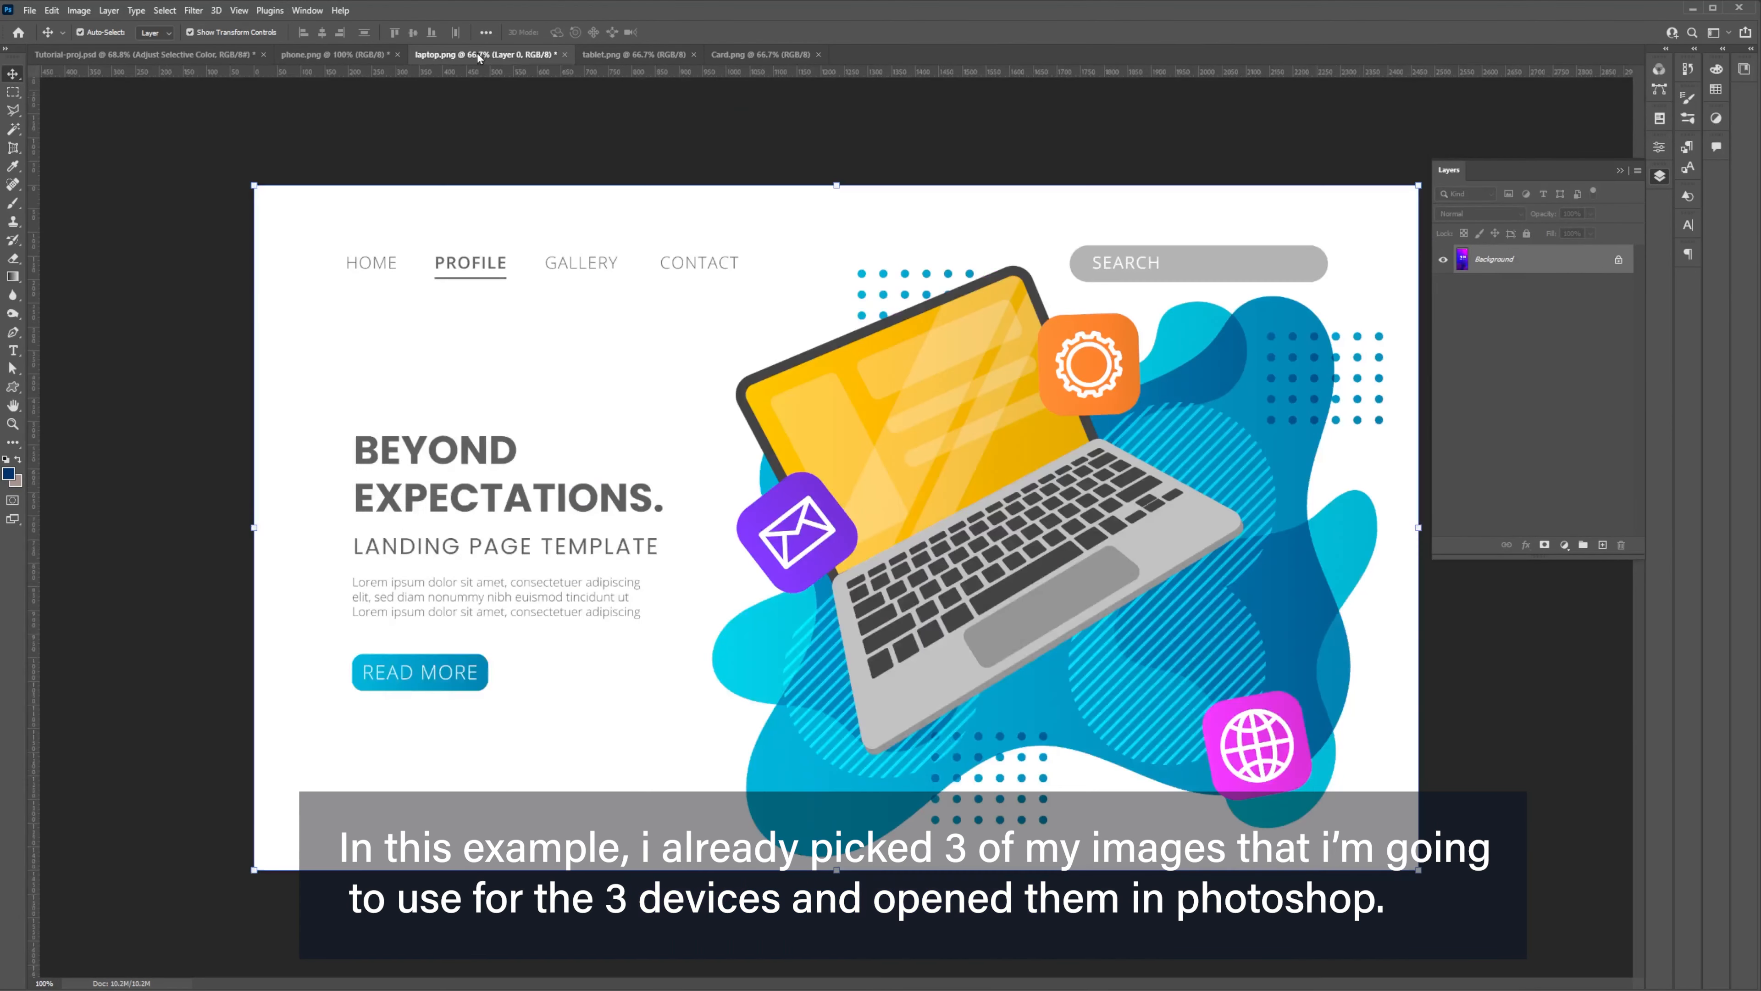
left_click(633, 53)
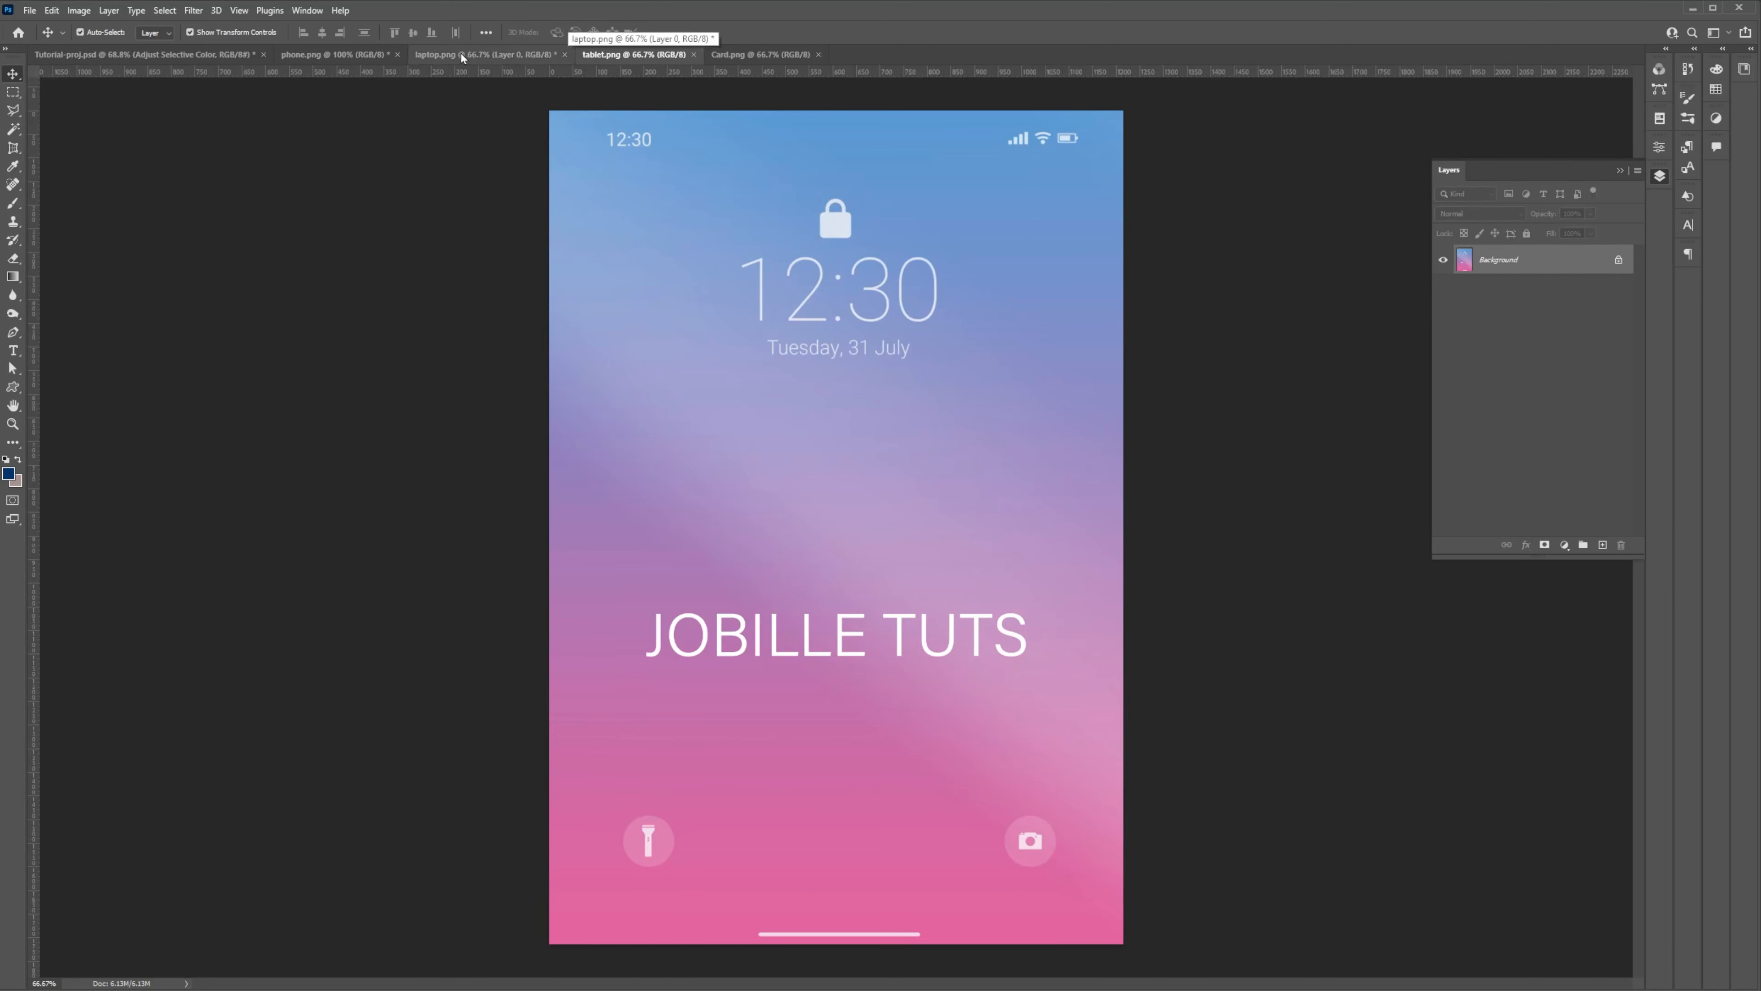
left_click(455, 55)
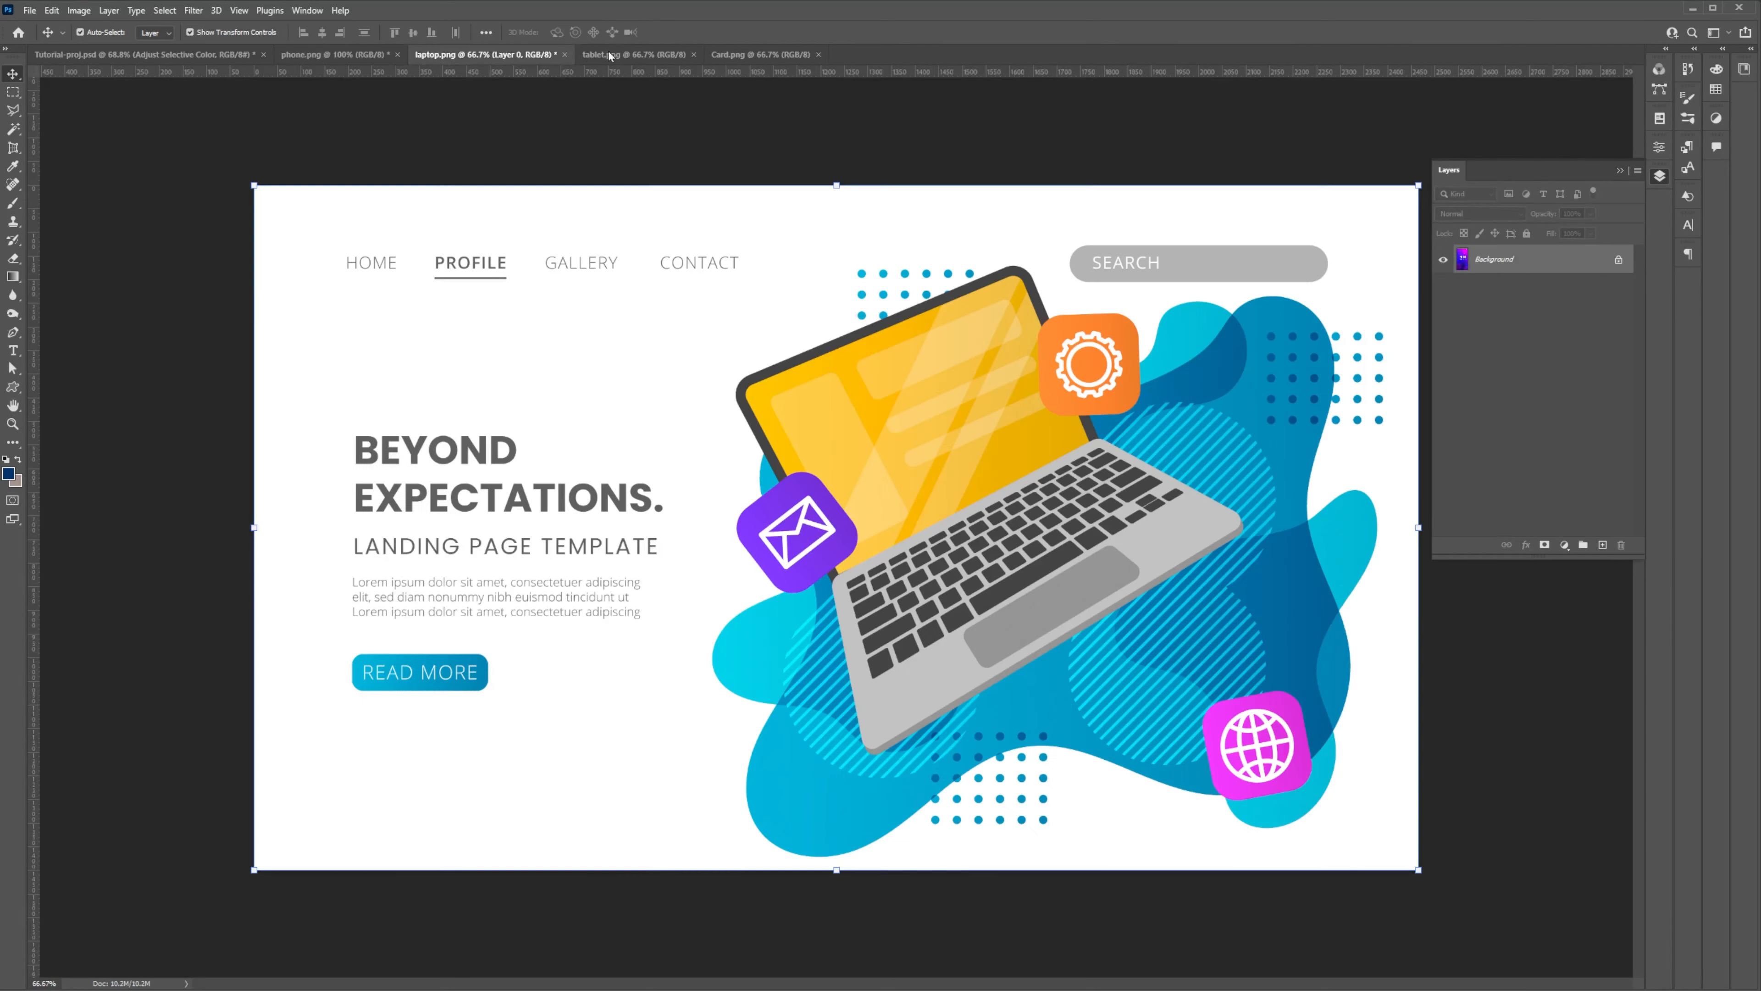
left_click(105, 55)
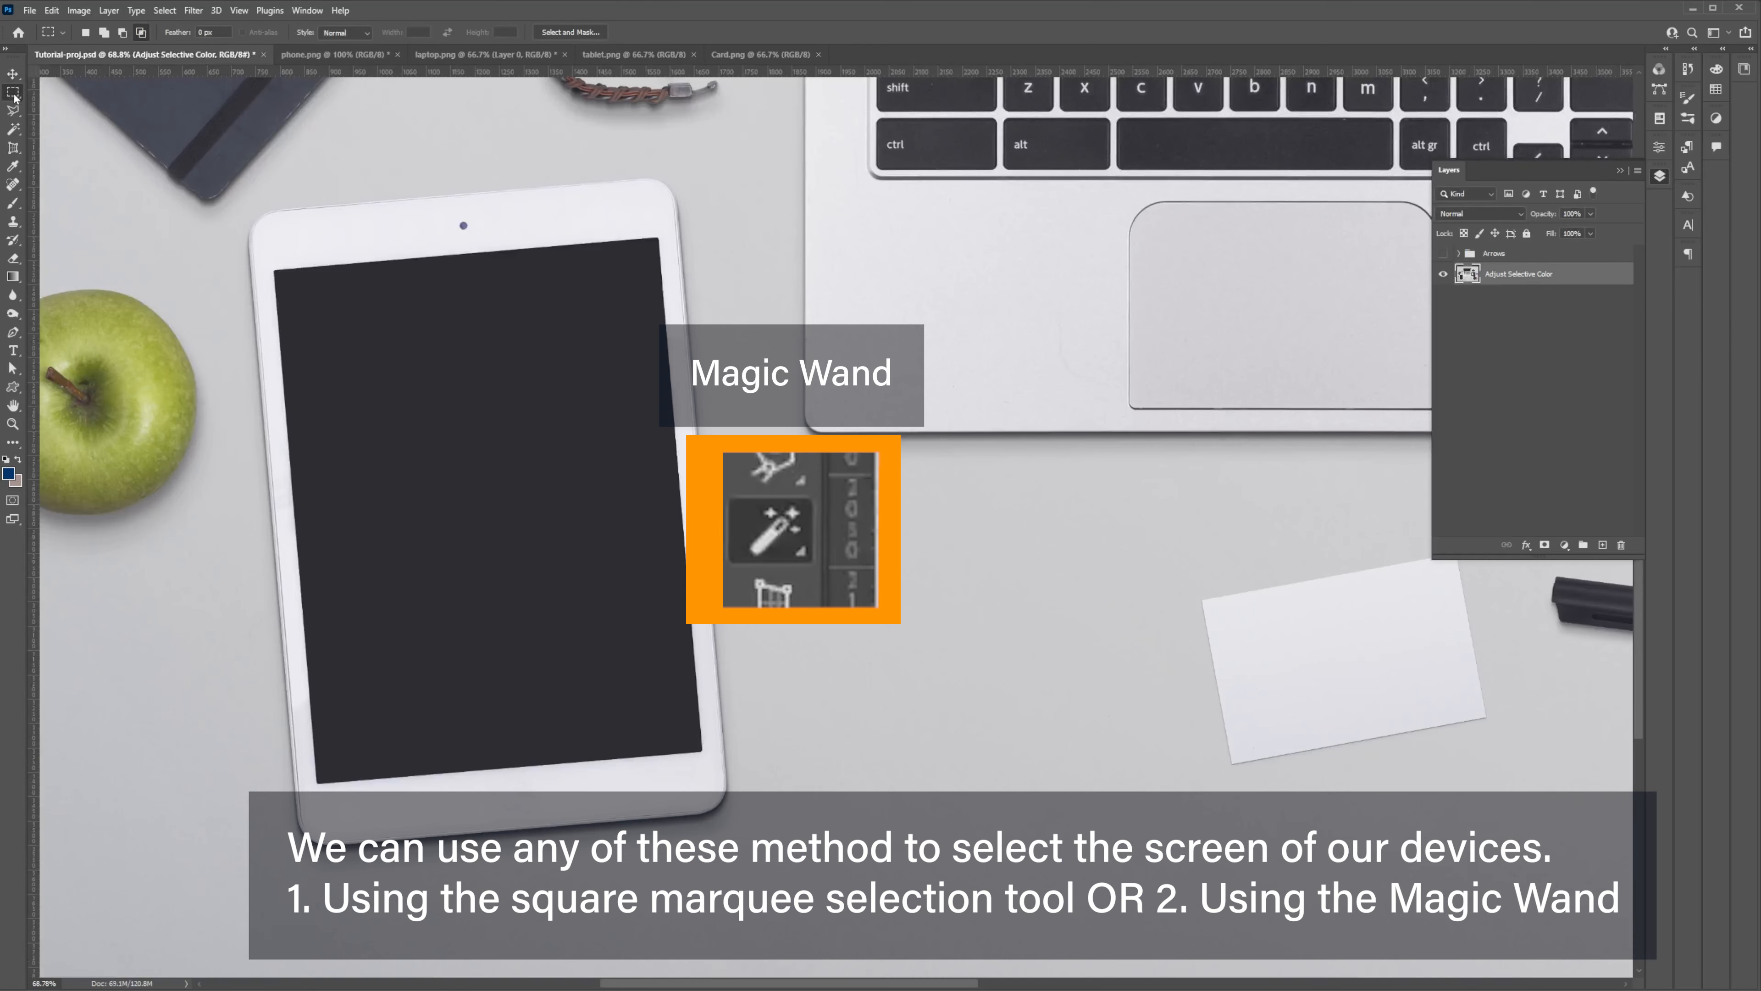
Marquee the tablet screen and use Transform Selection to fit it to the tilted screen edges.
left_click_drag(275, 270, 617, 666)
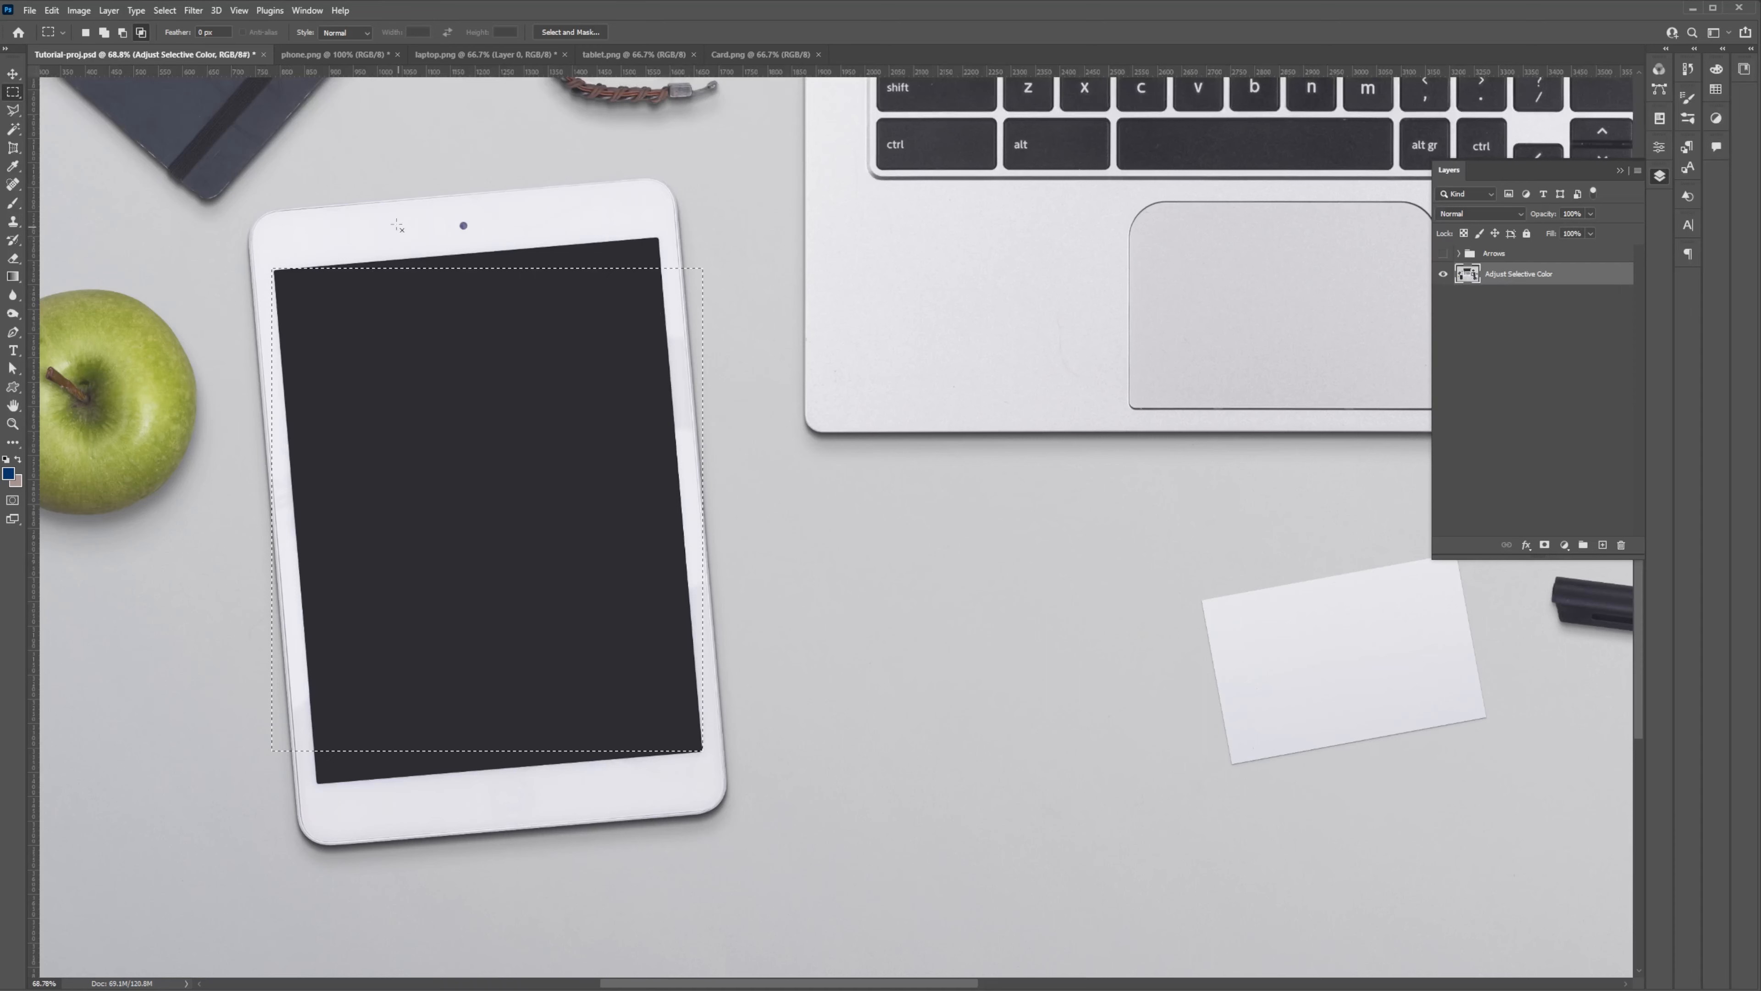
left_click(165, 10)
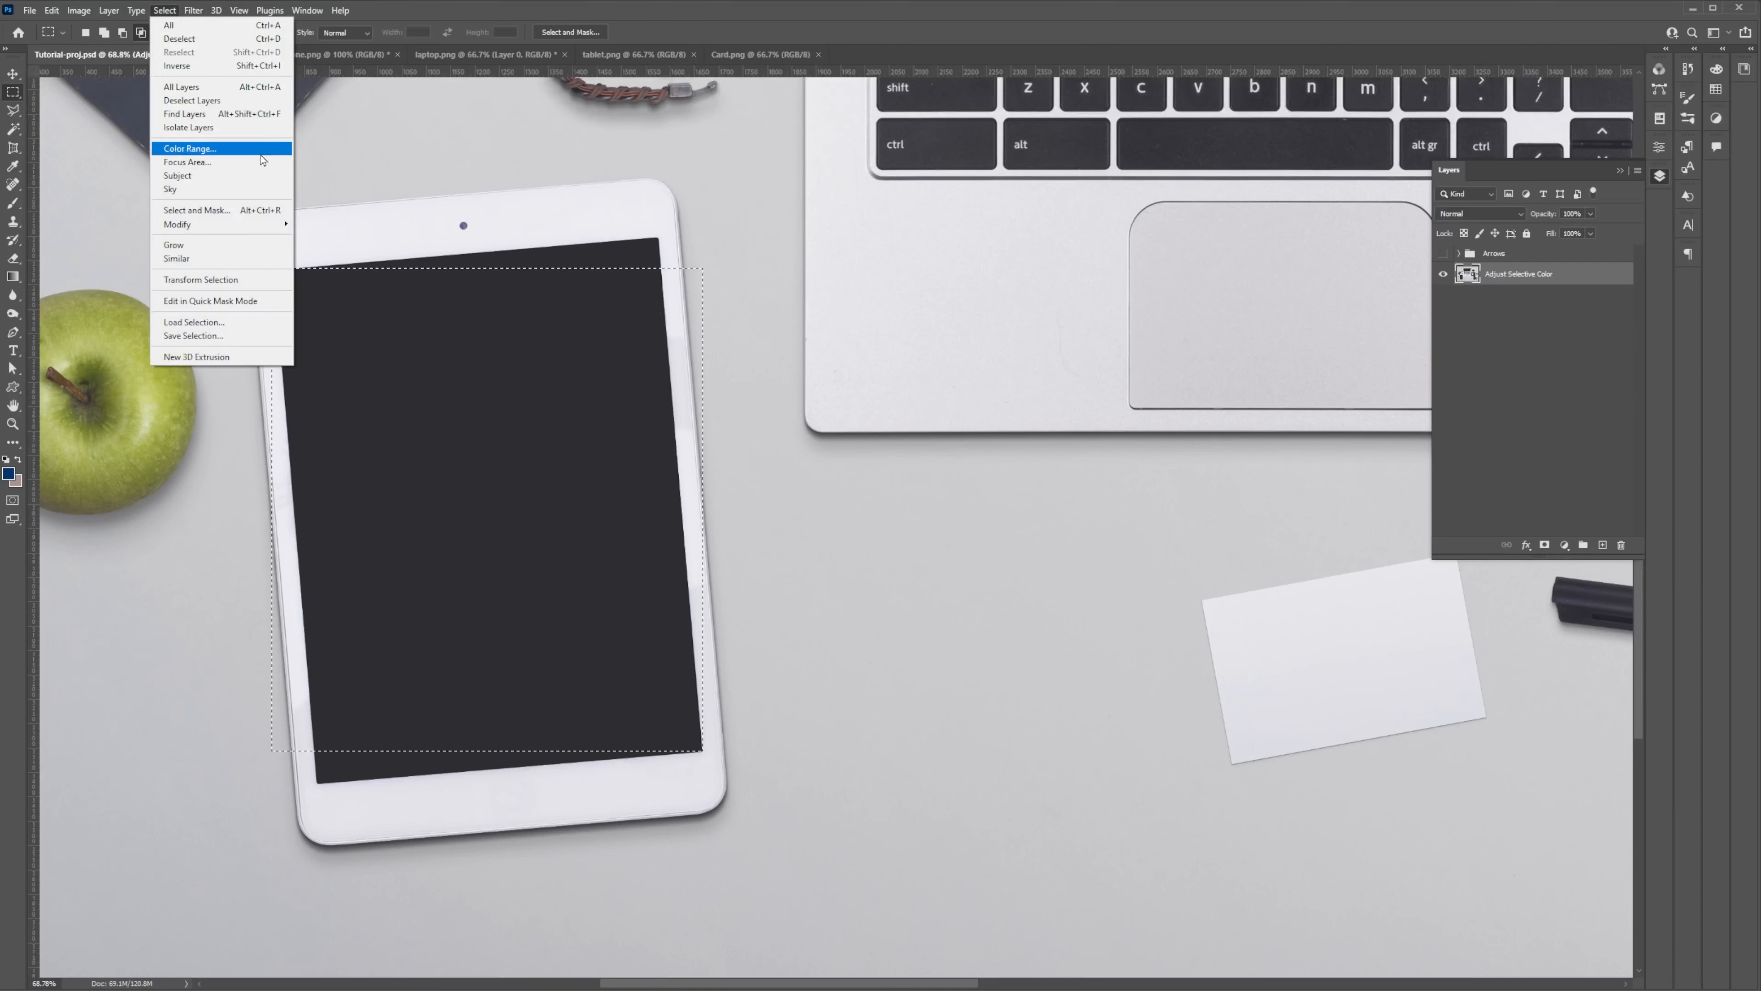
left_click(201, 280)
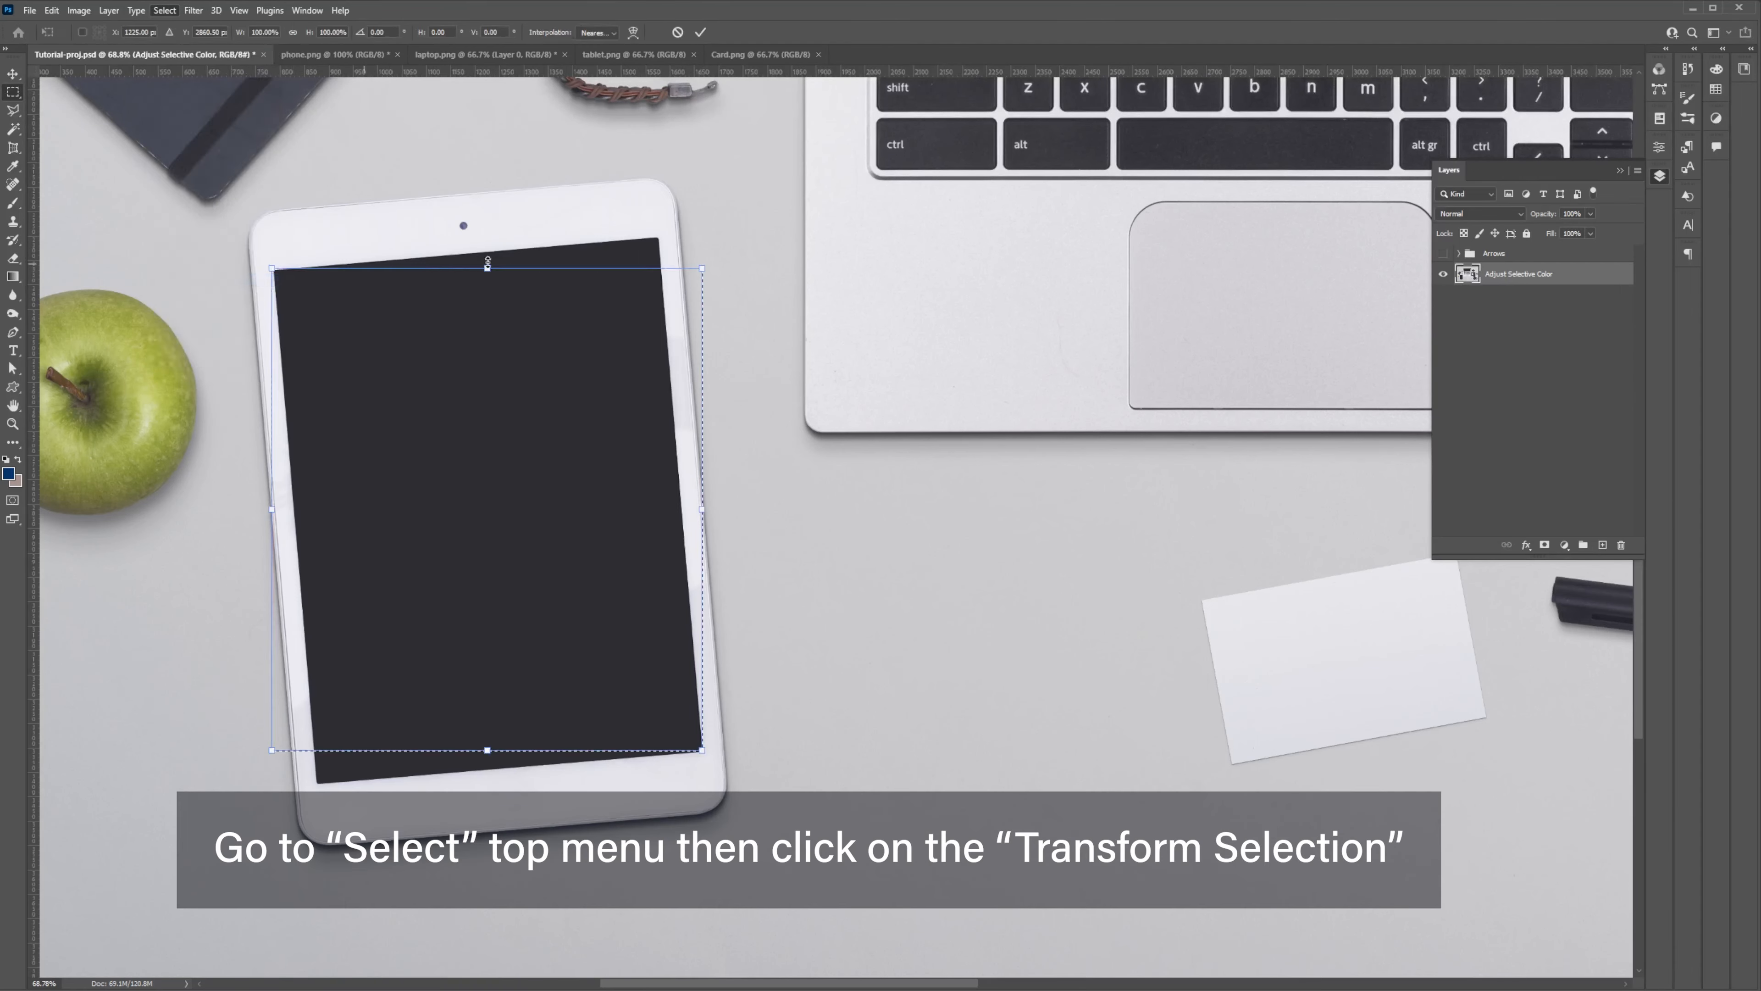
left_click_drag(701, 267, 655, 247)
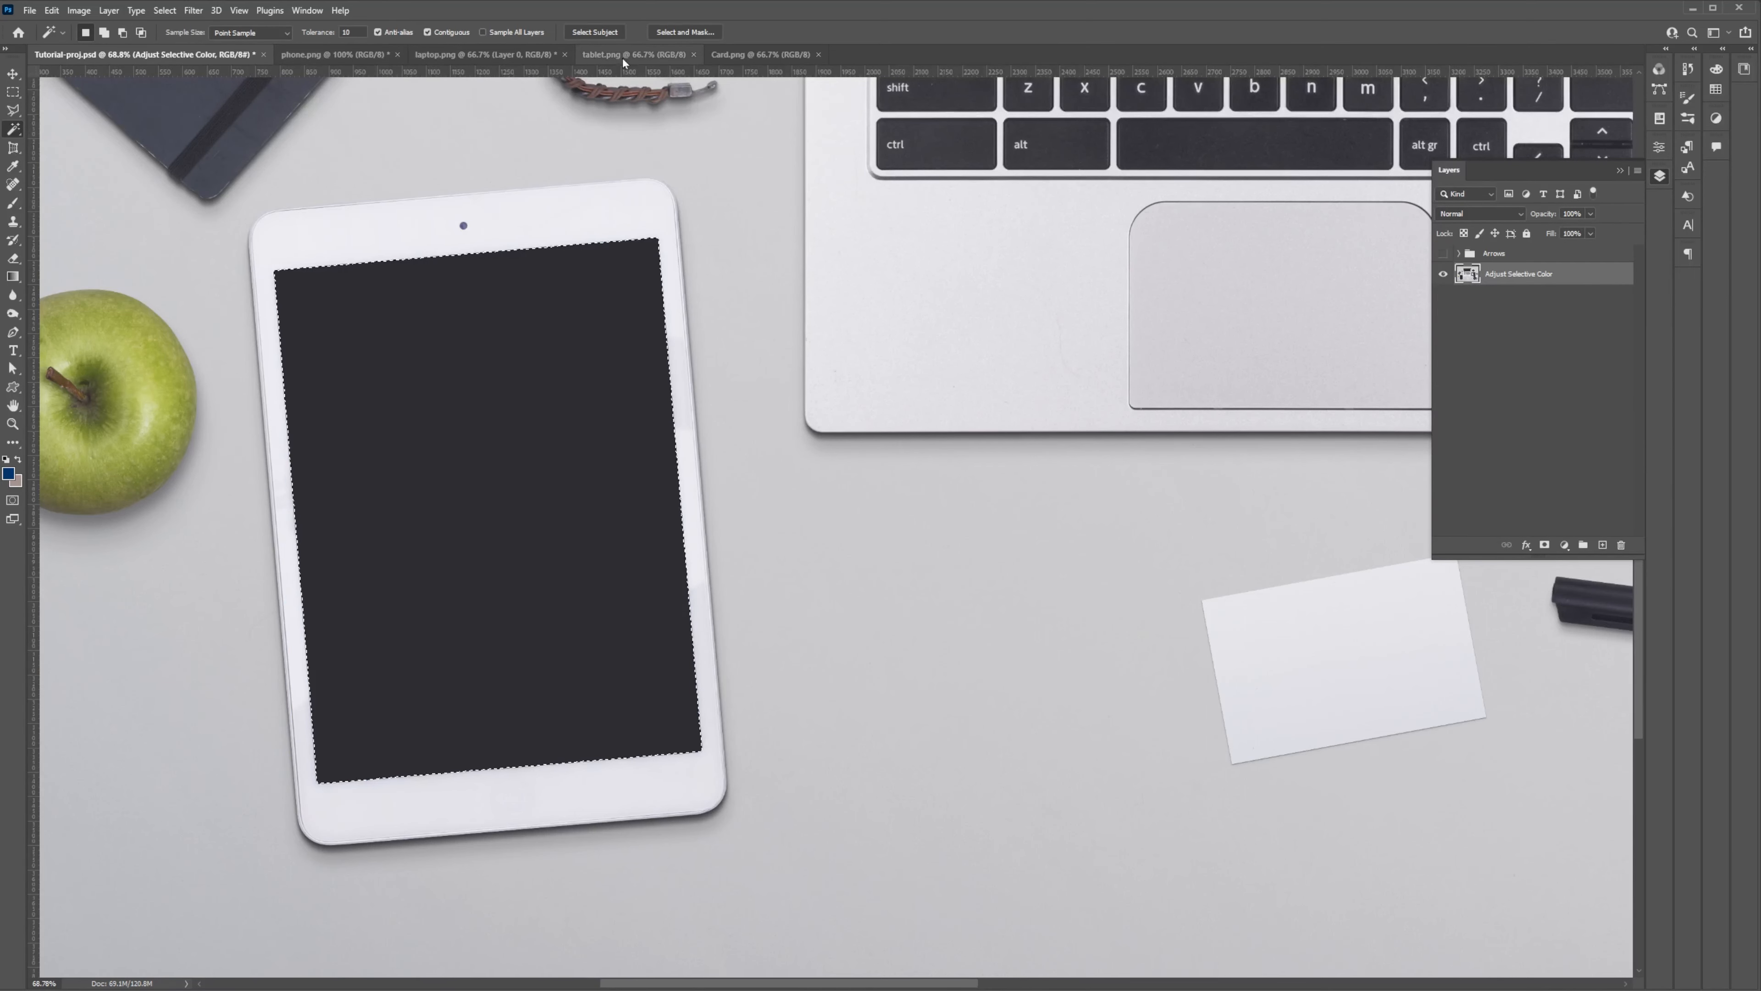
Drag the lock-screen image from tablet.png into the mockup as Layer 1.
left_click(622, 55)
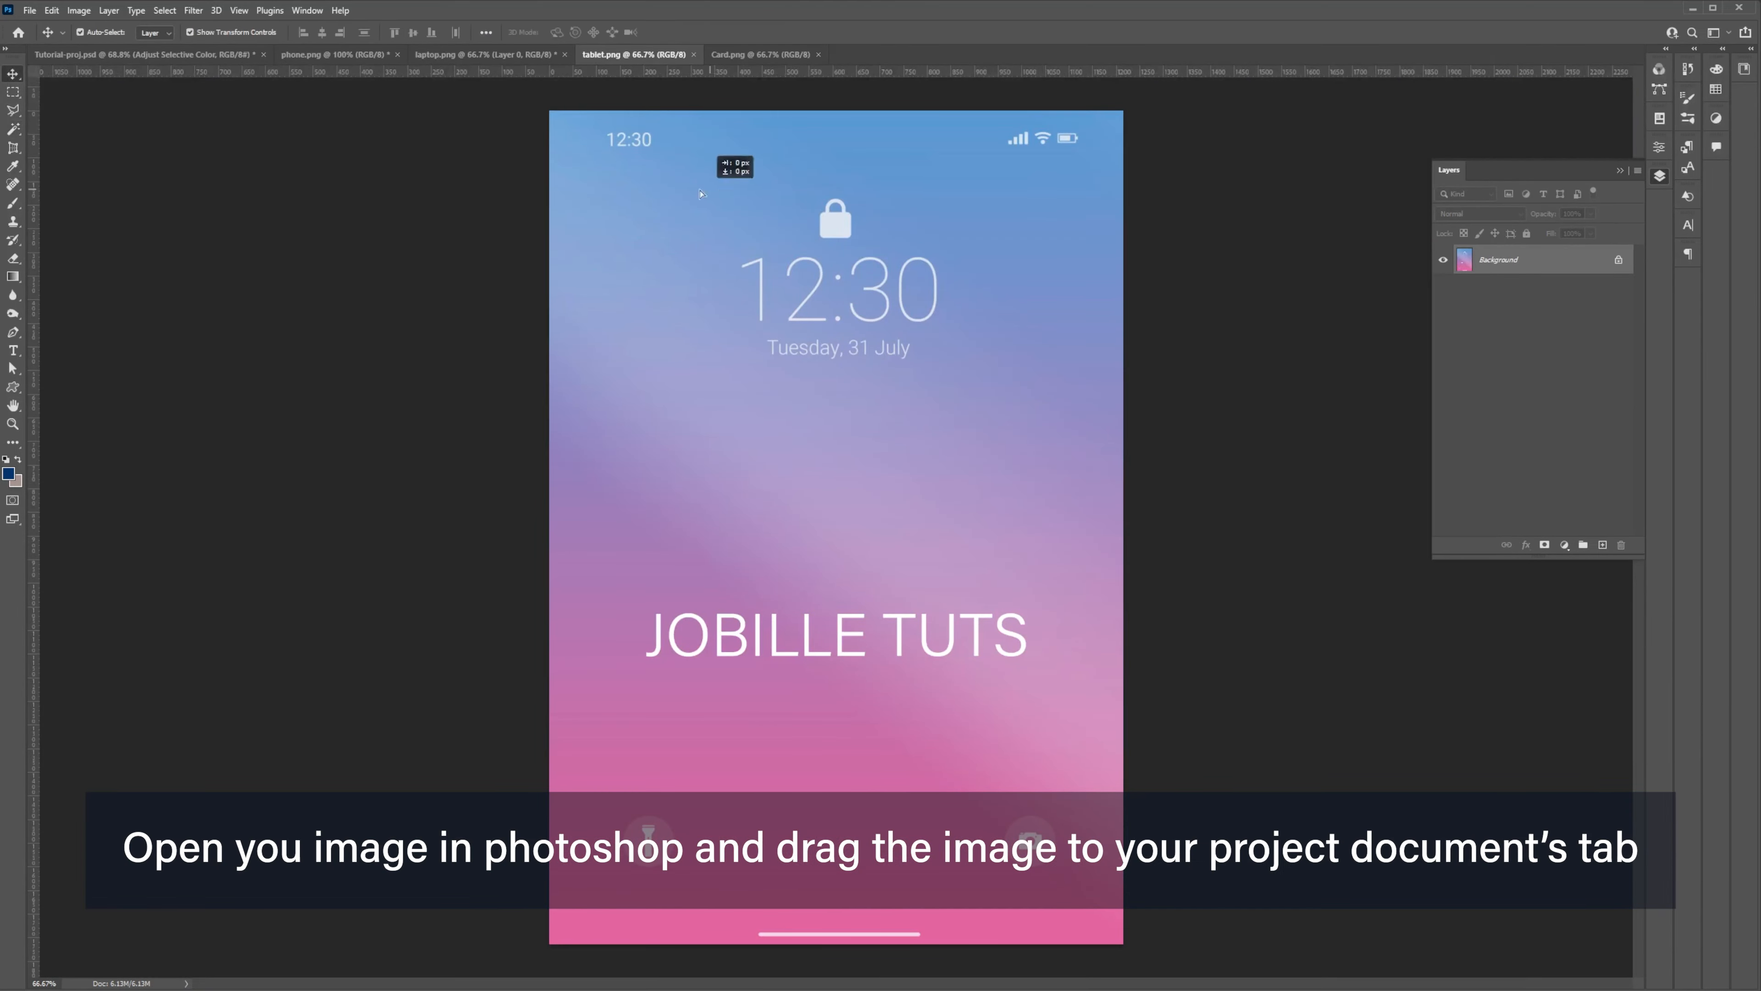
left_click(137, 54)
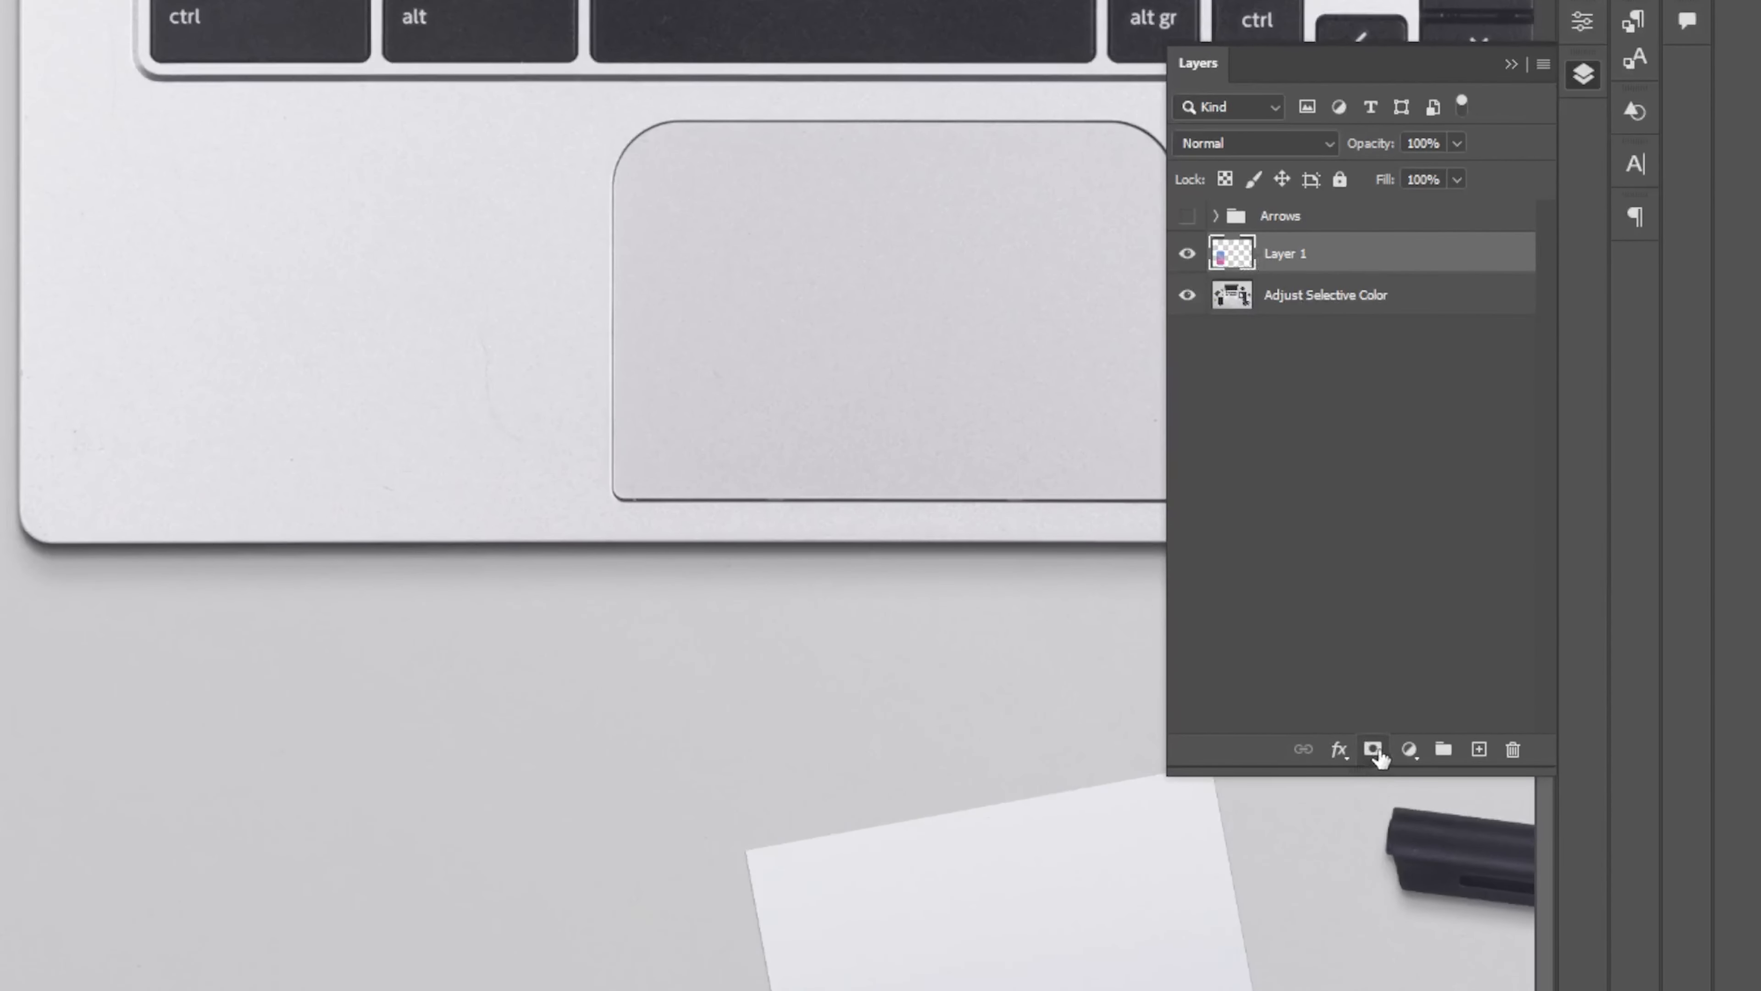
Add a layer mask from the selection, unlink it, and target the image for Free Transform.
left_click(1373, 750)
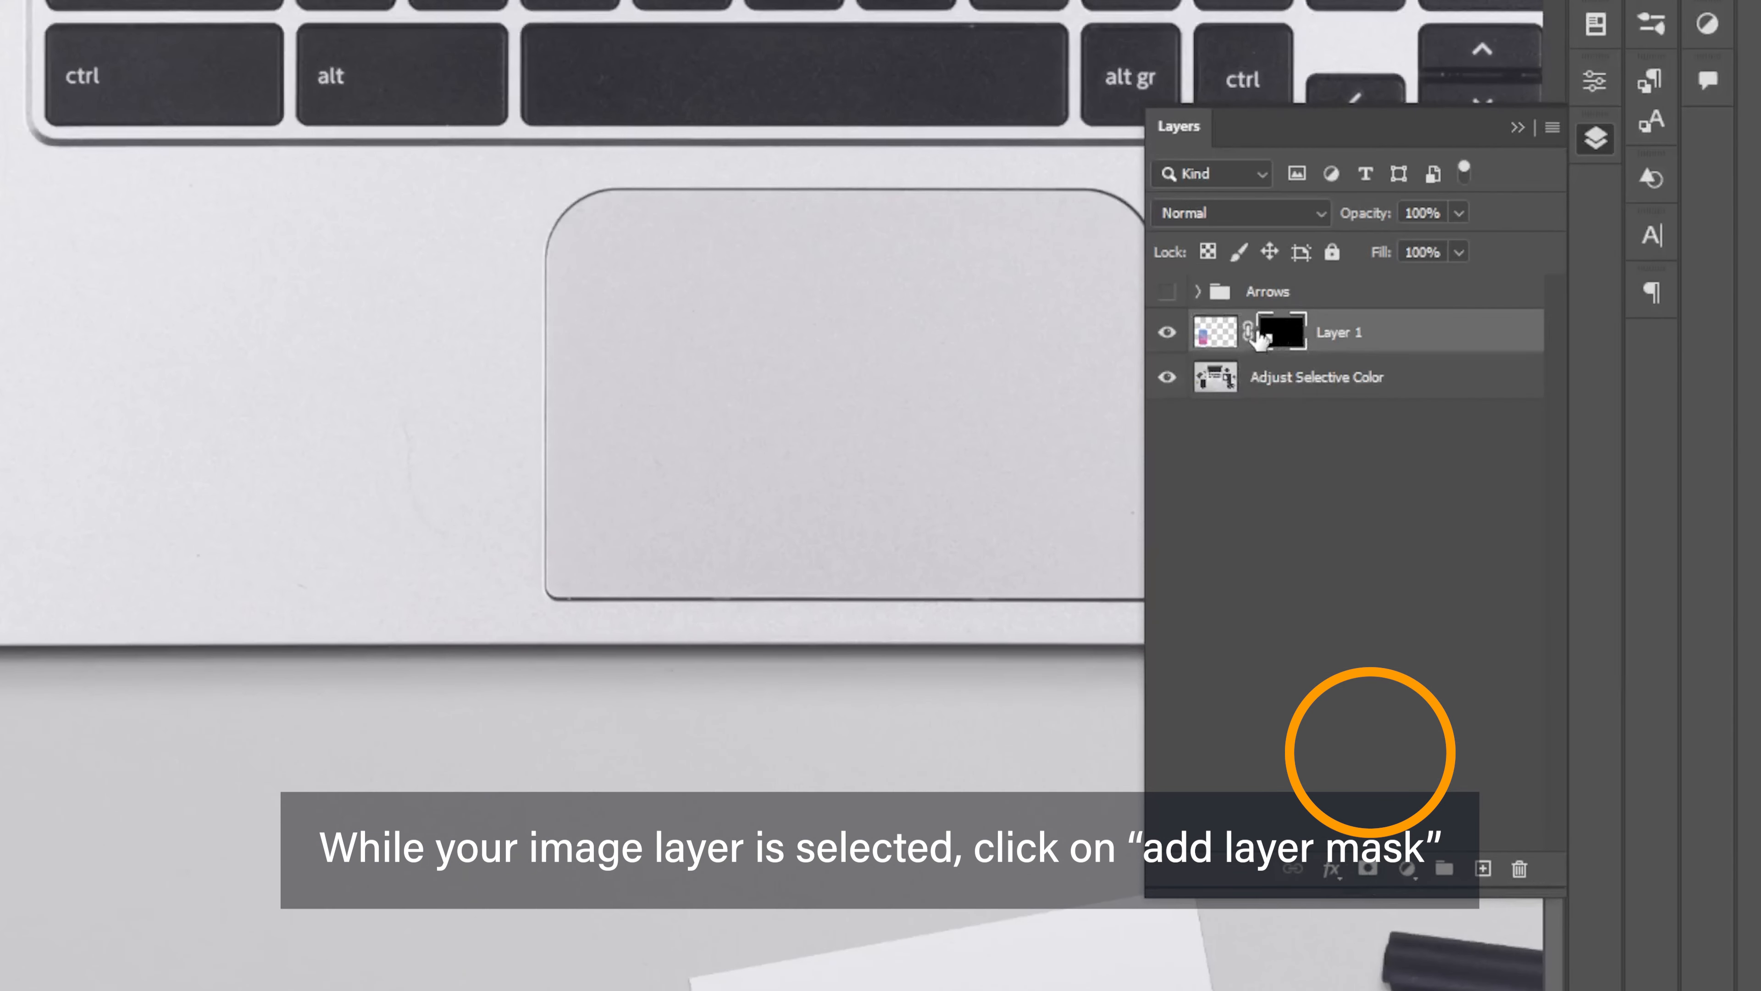
left_click(1249, 331)
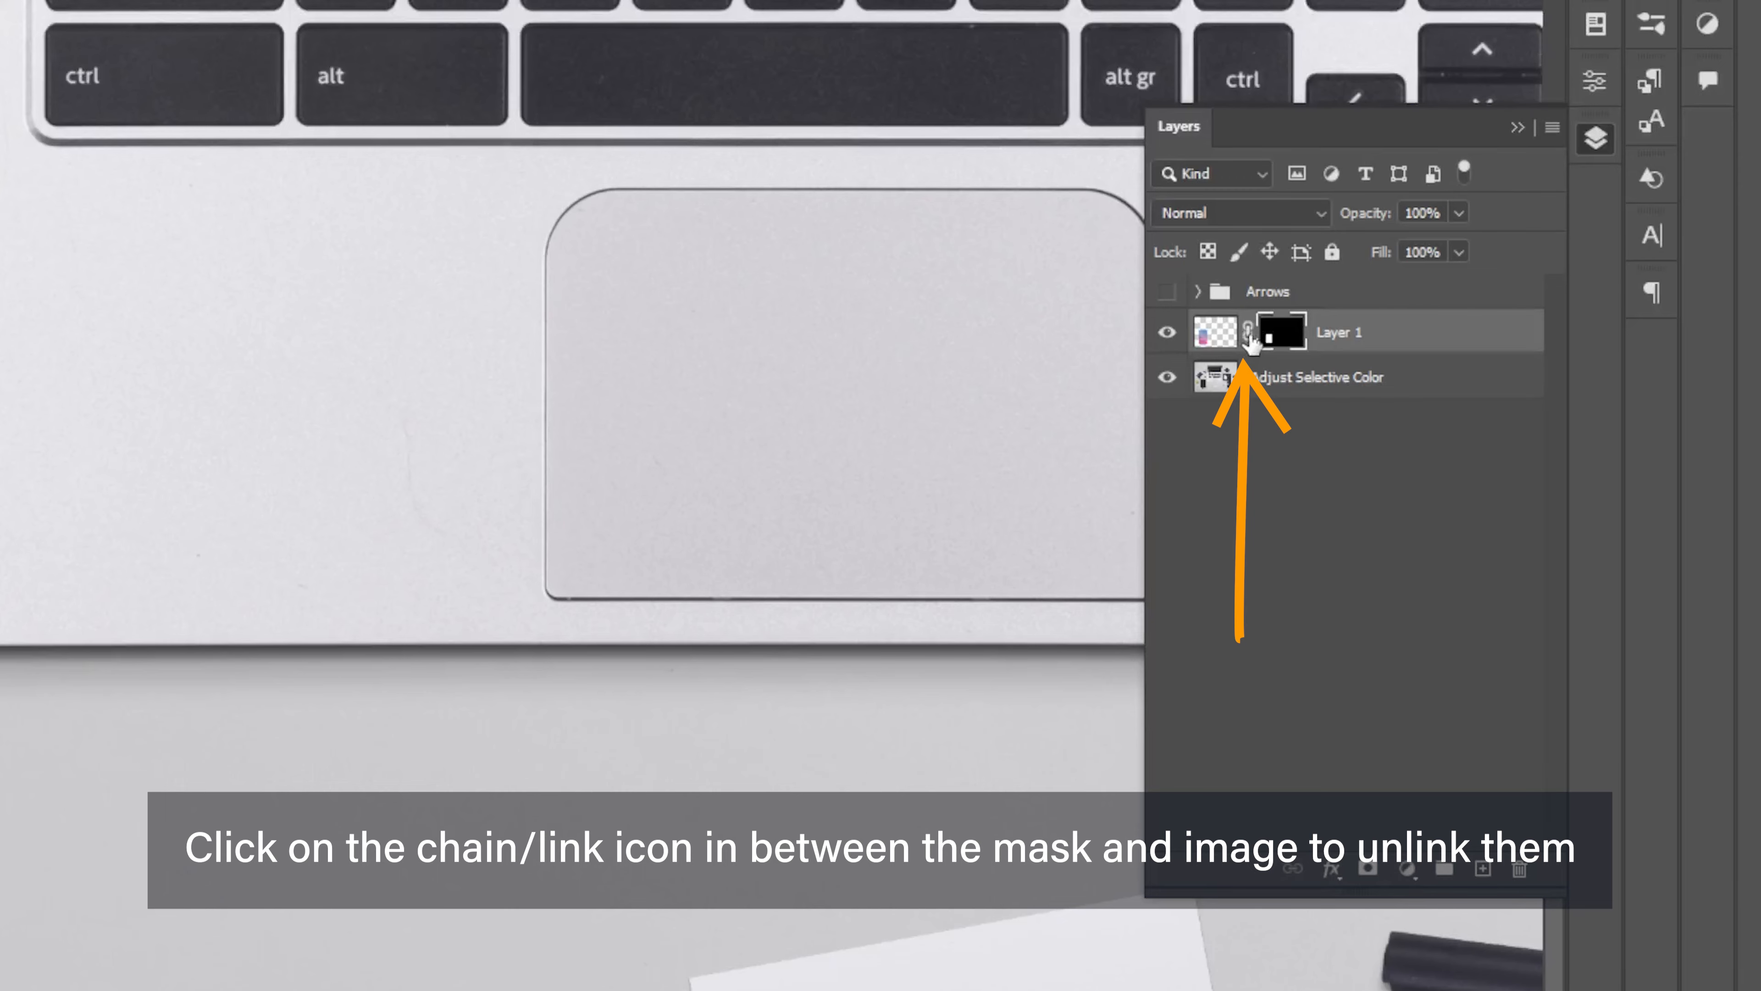
left_click(1247, 333)
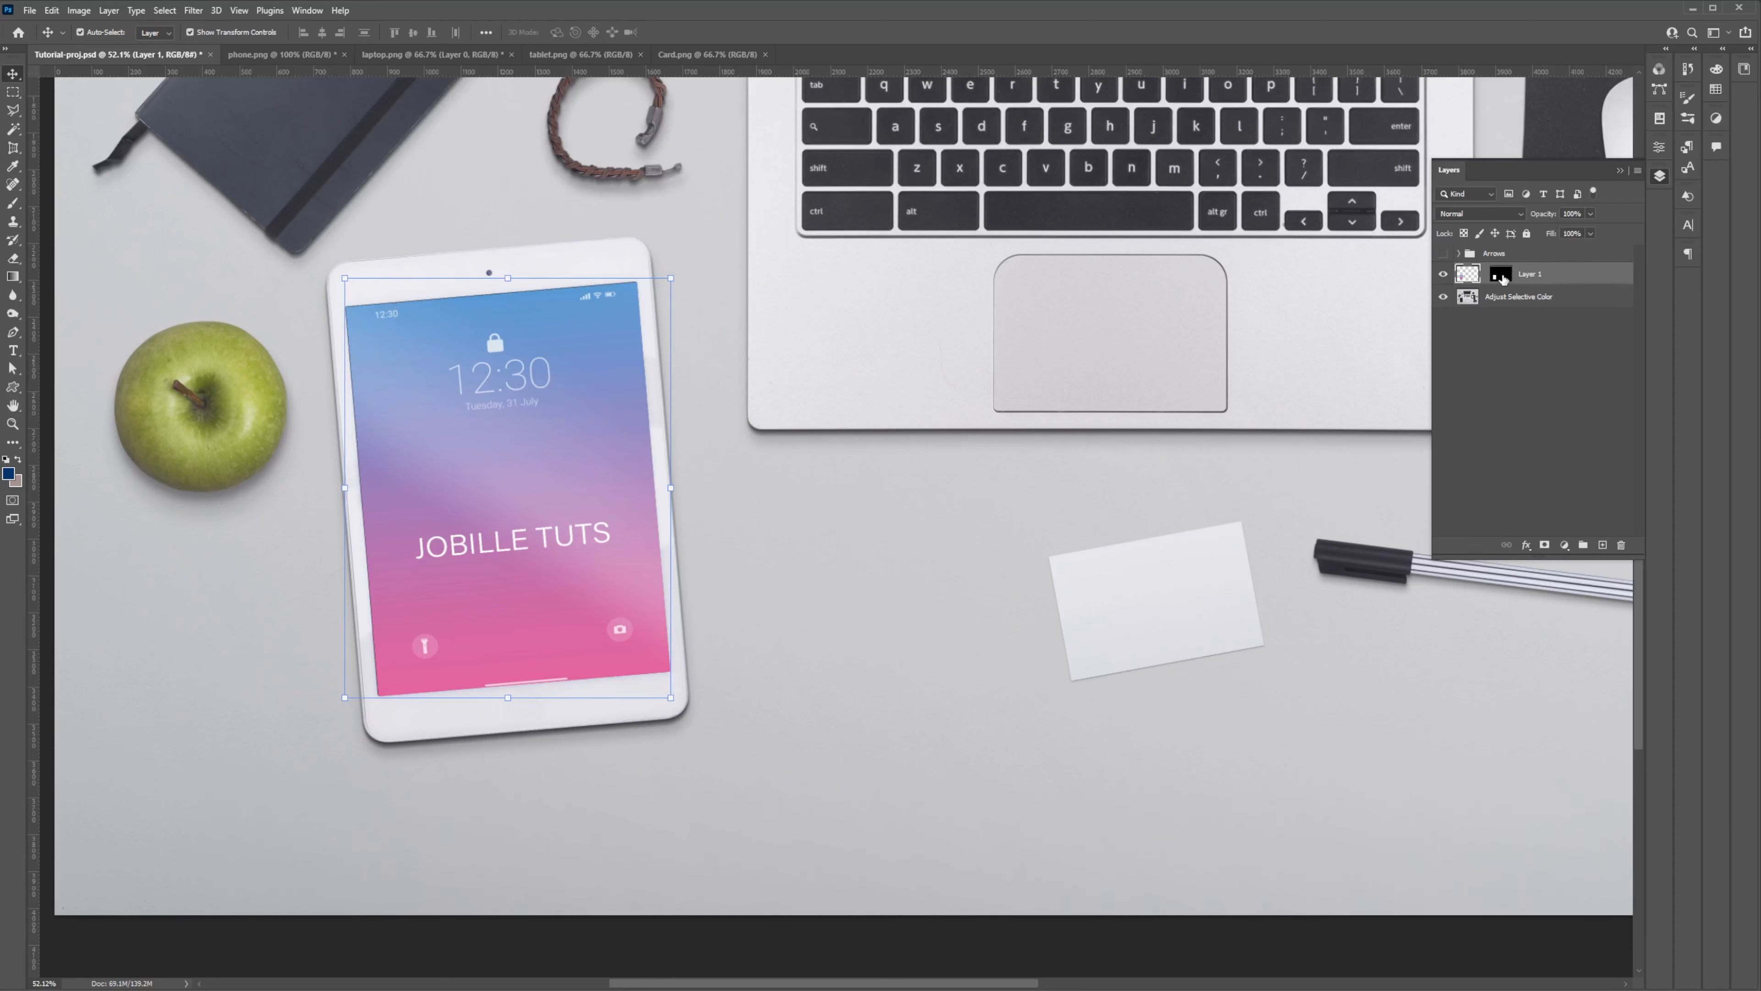
Feather the mask 3.4 px in Select and Mask, outputting a new layer with layer mask.
right_click(1501, 273)
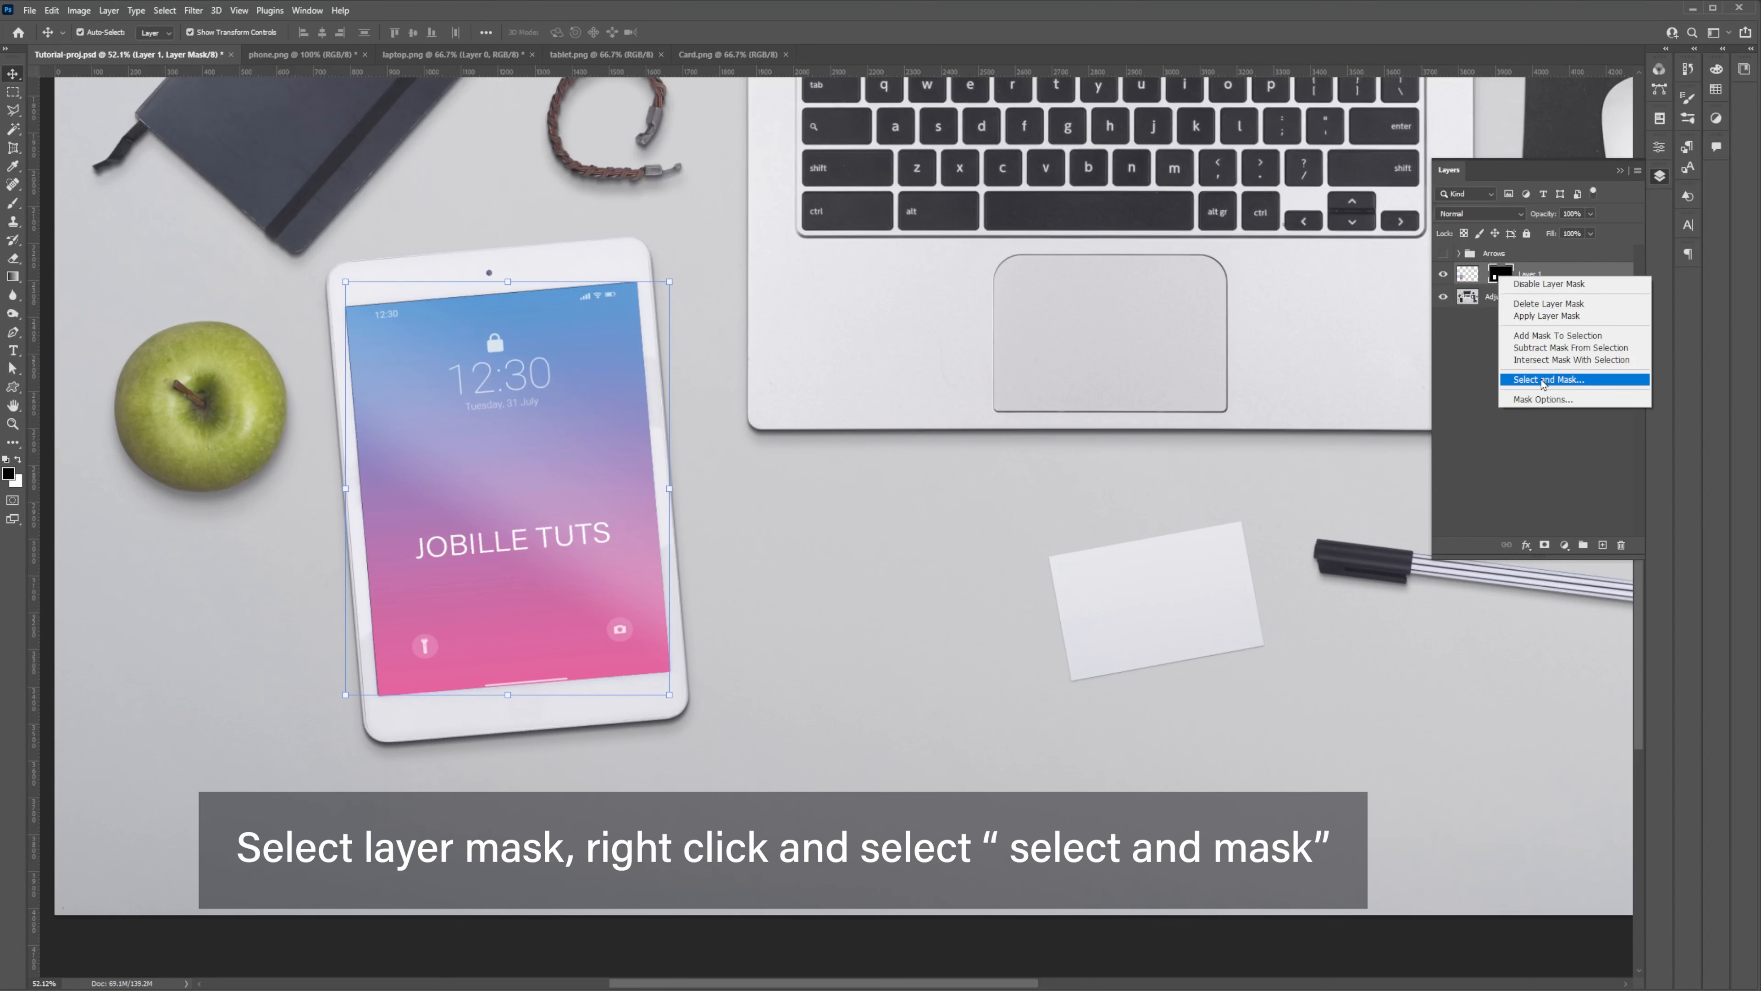
left_click(1549, 380)
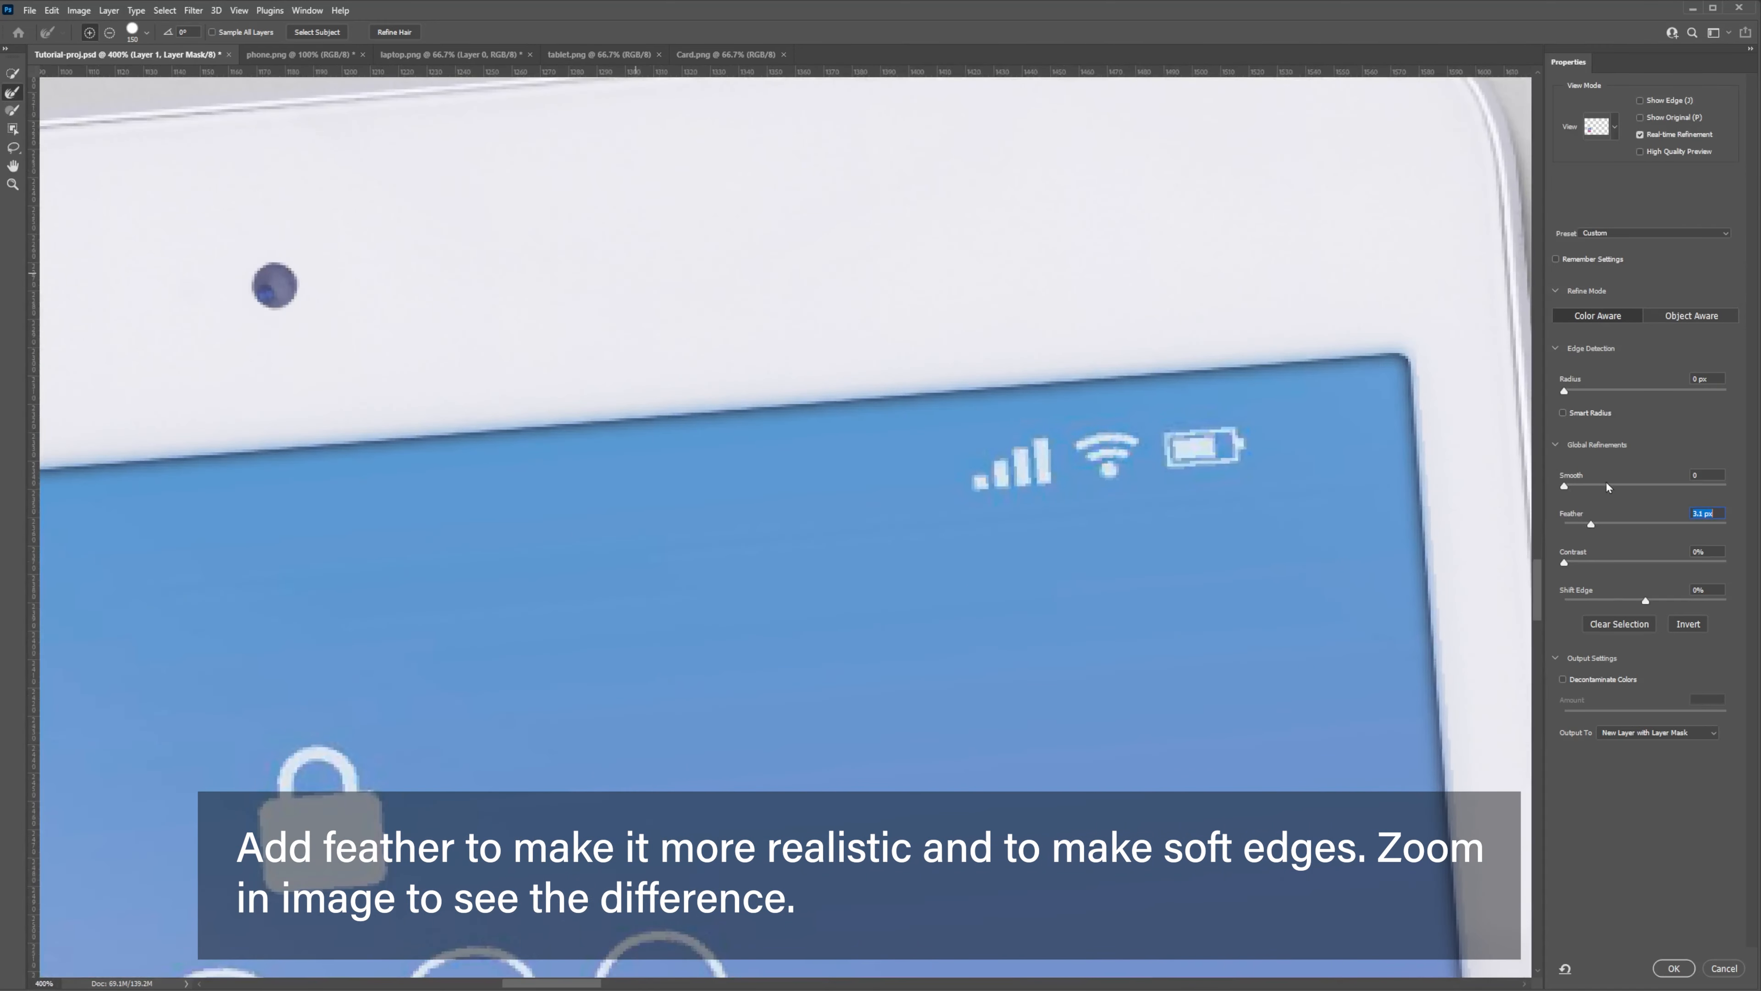
left_click_drag(1591, 525, 1621, 525)
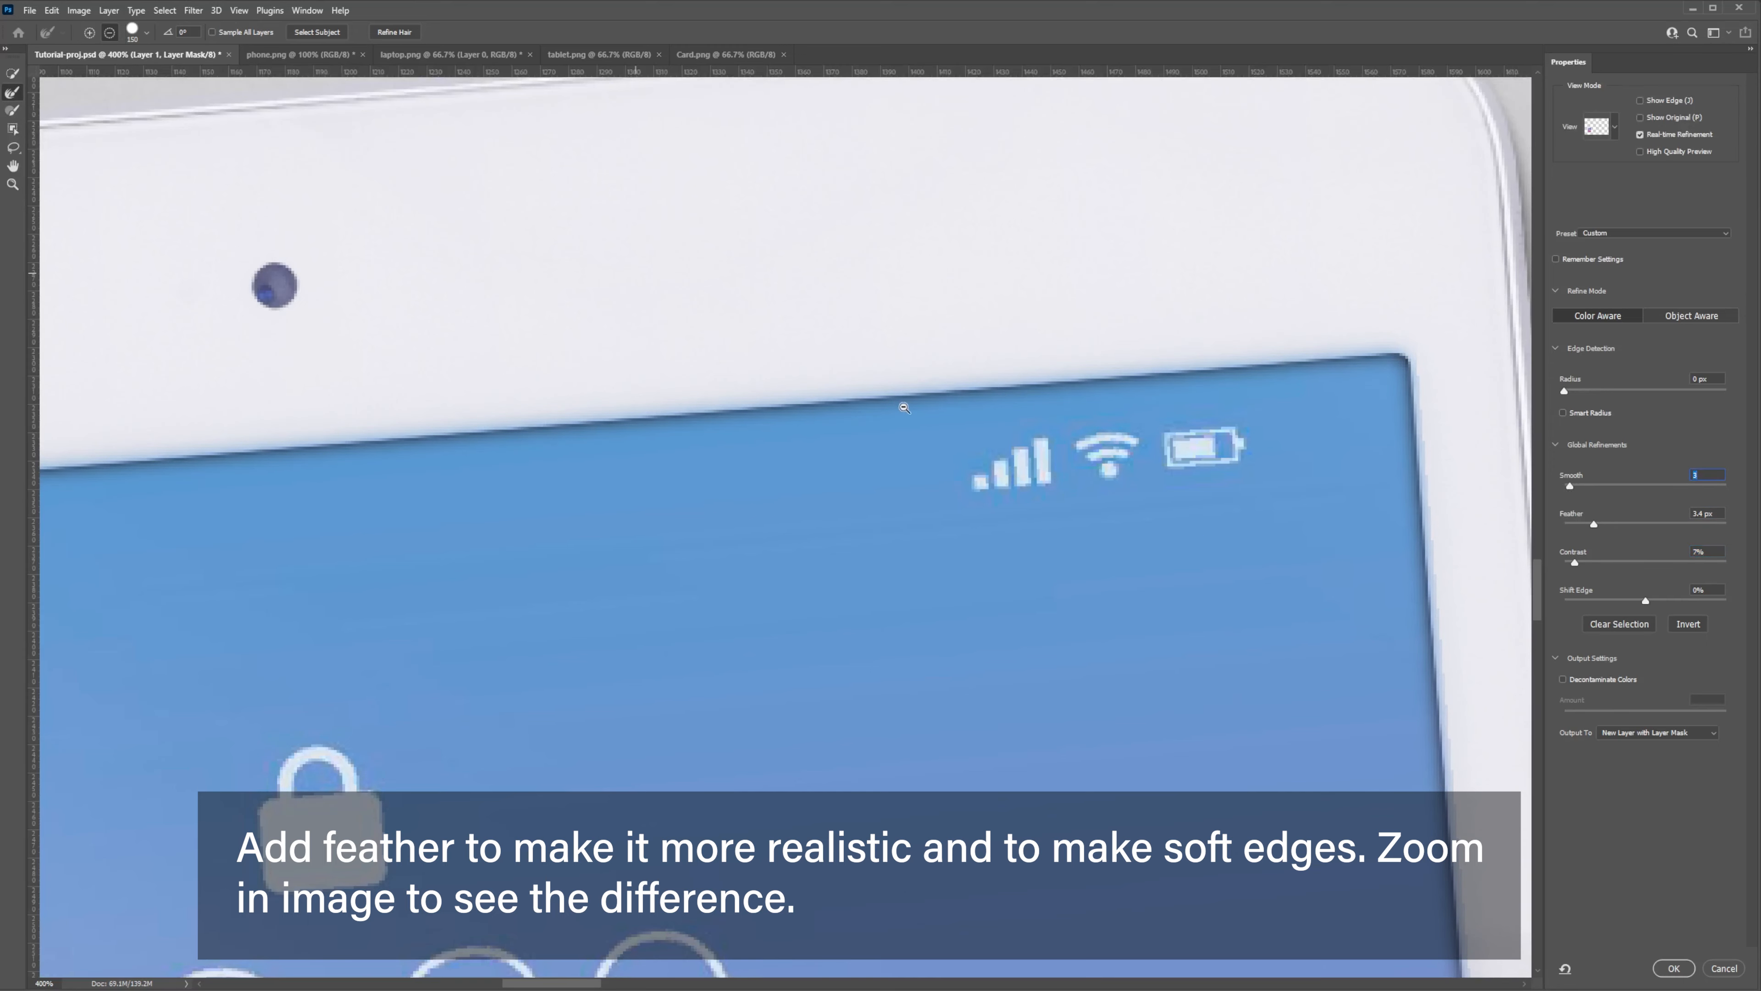
left_click(1677, 969)
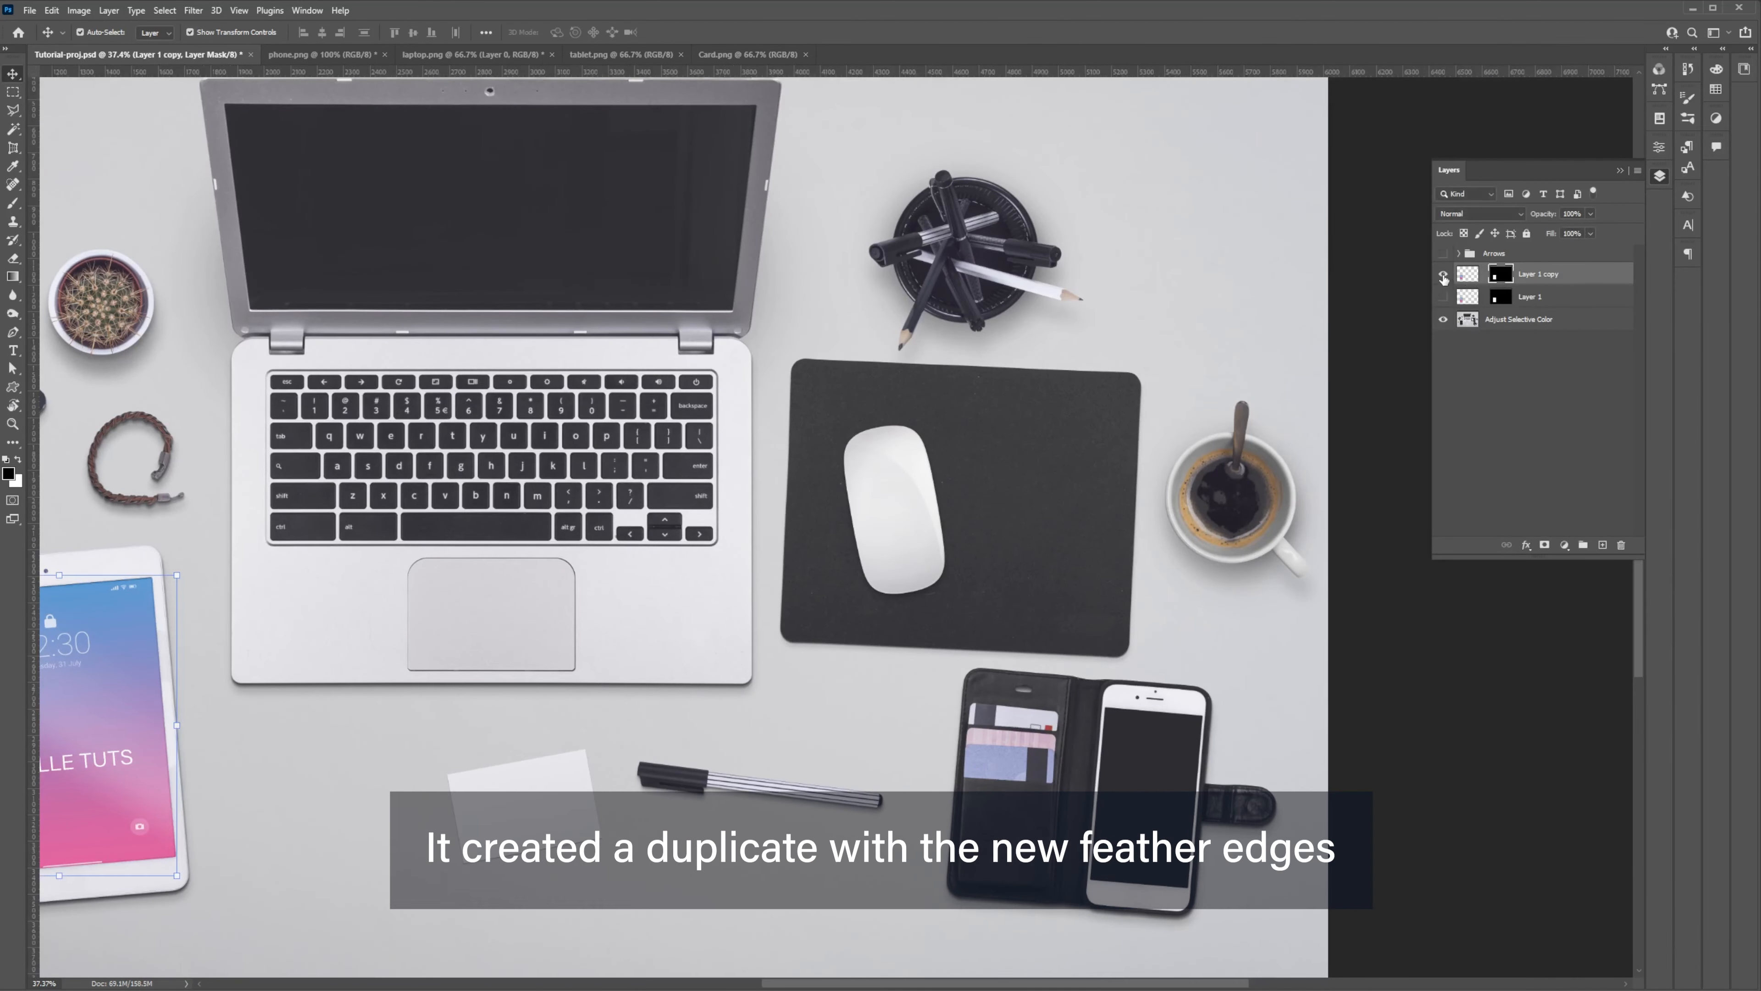
Rename the feathered copy 'Tablet', delete the original Layer 1, and switch to the Magic Wand.
double_click(1538, 274)
type("Tablet")
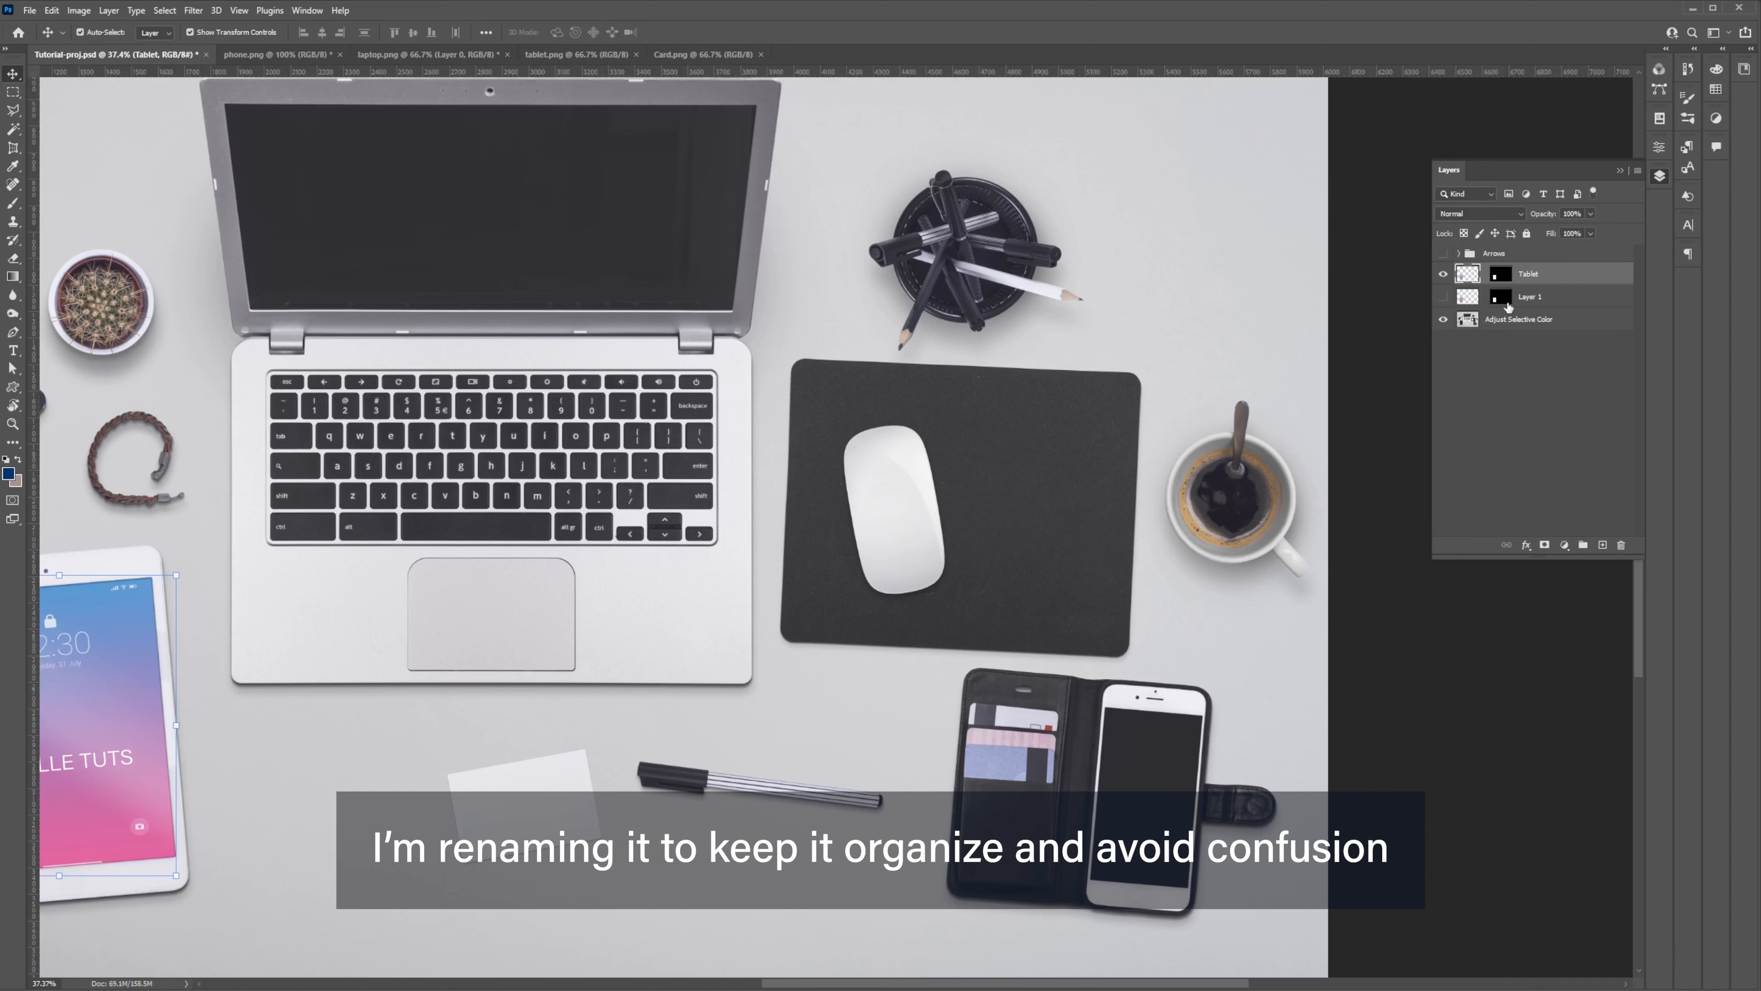
left_click(1622, 545)
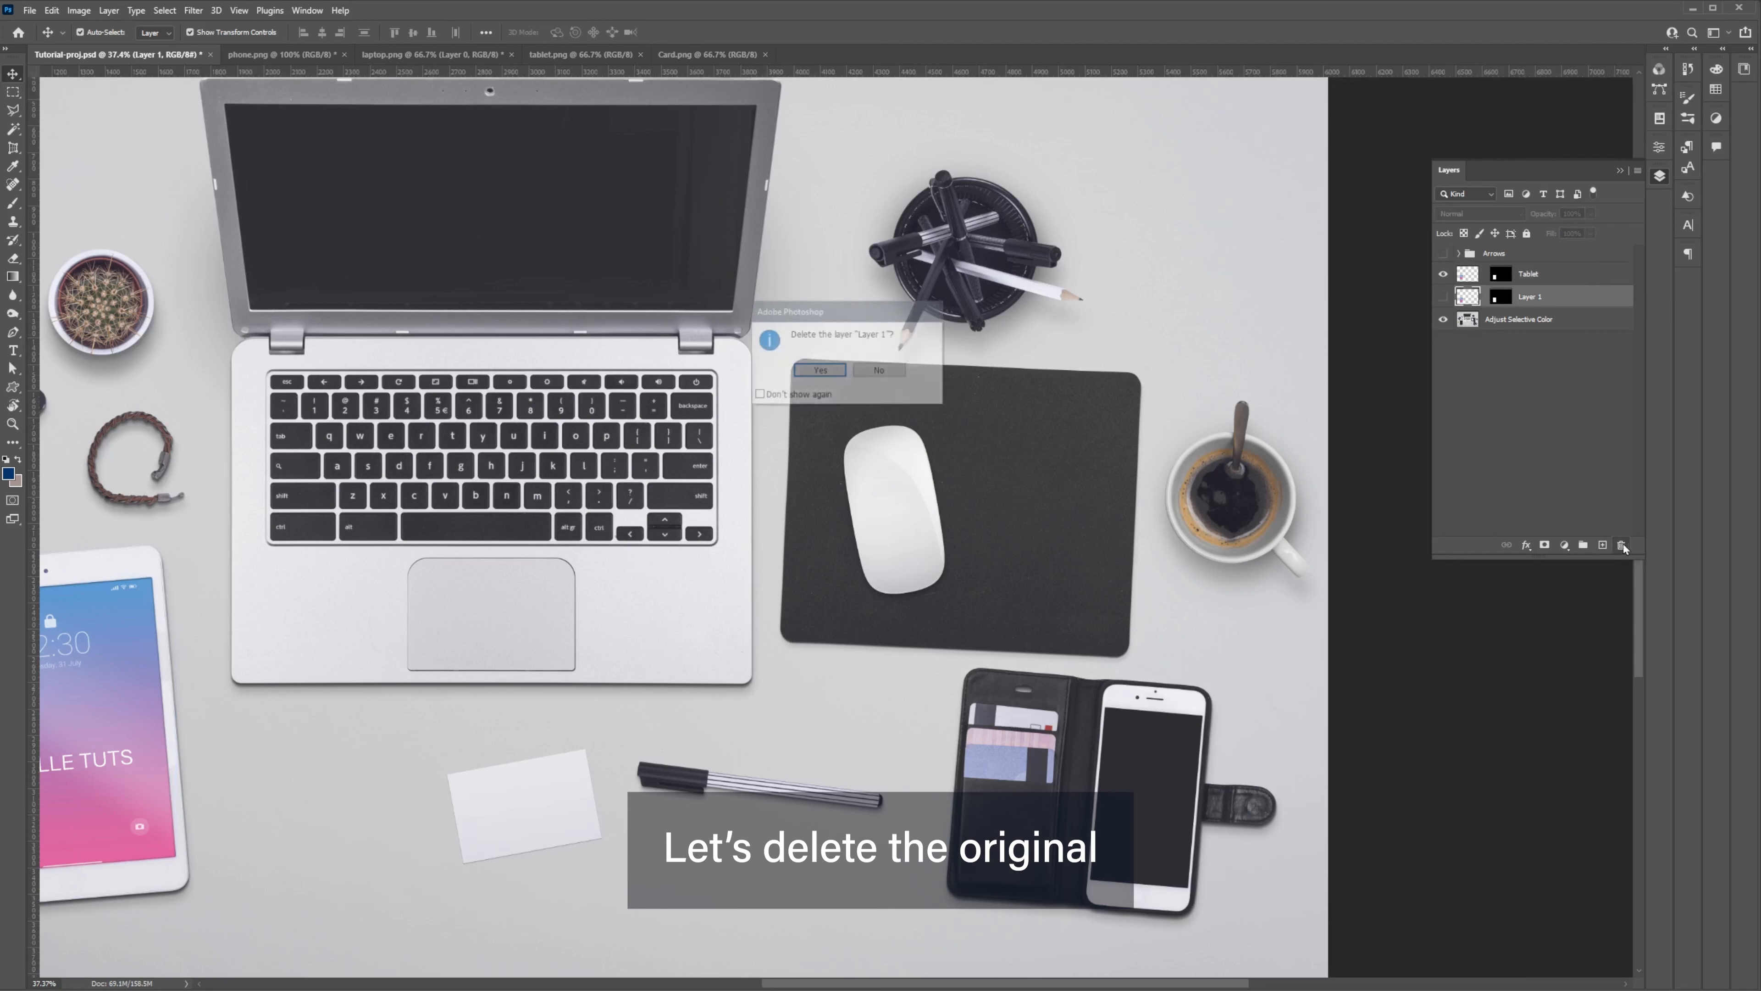
left_click(820, 370)
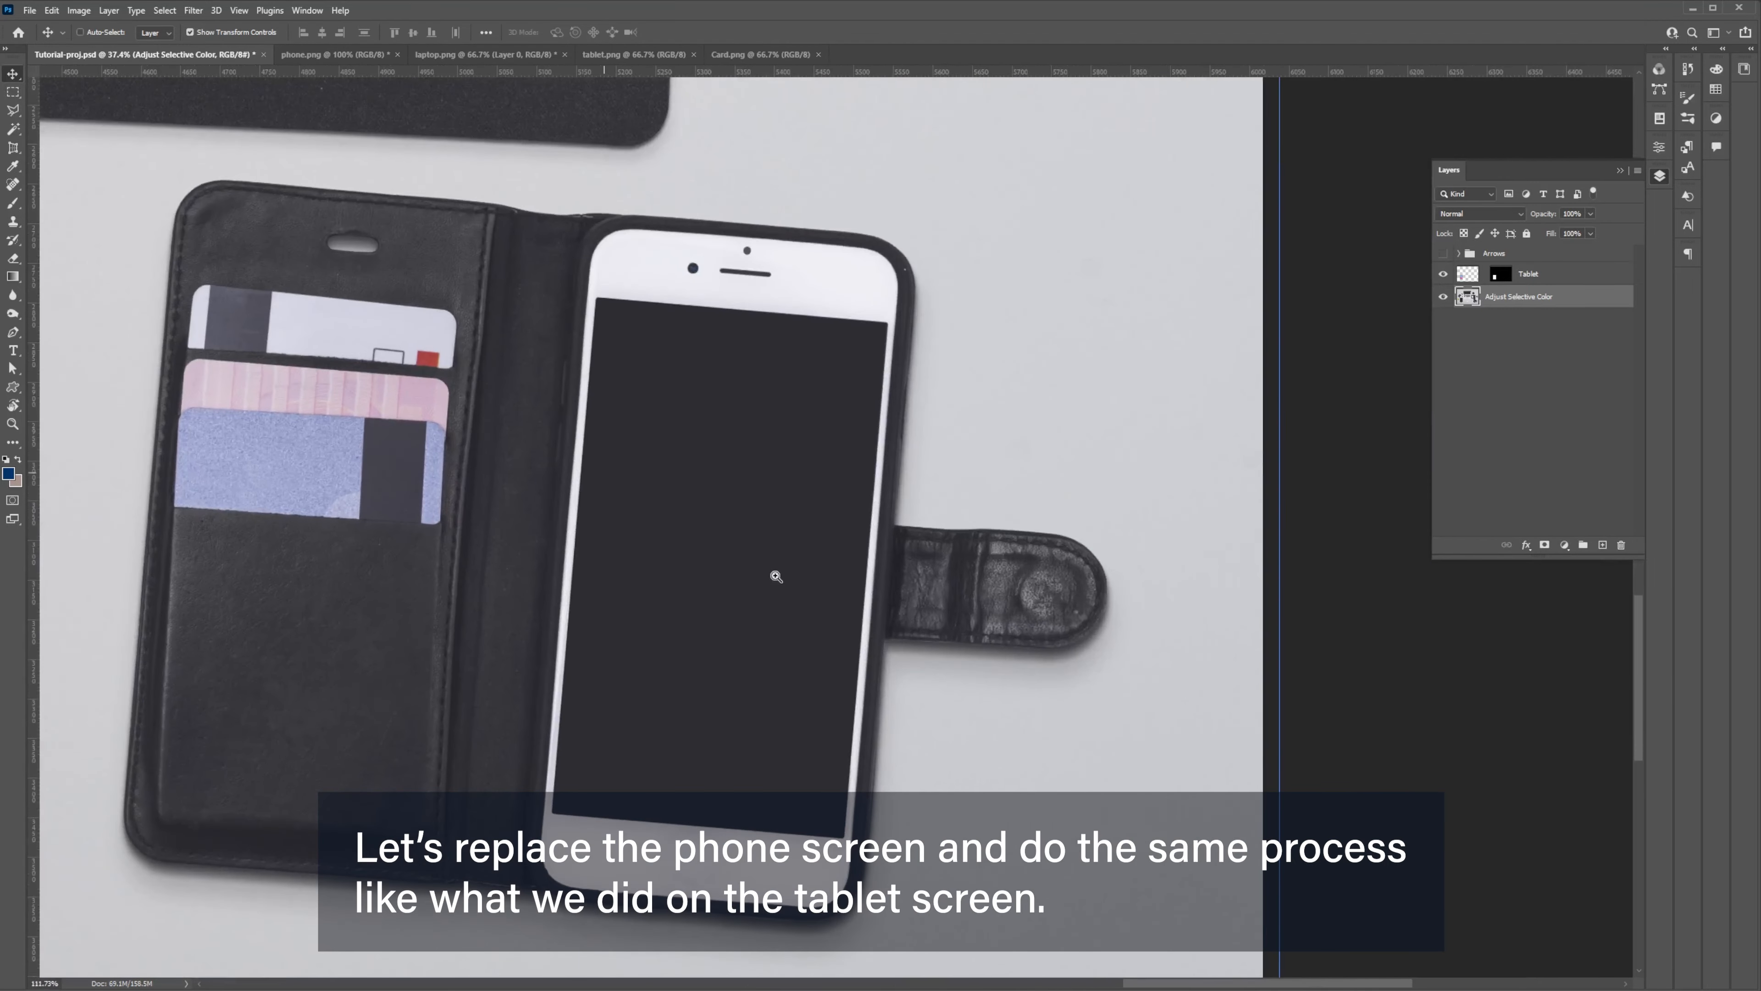
left_click(13, 128)
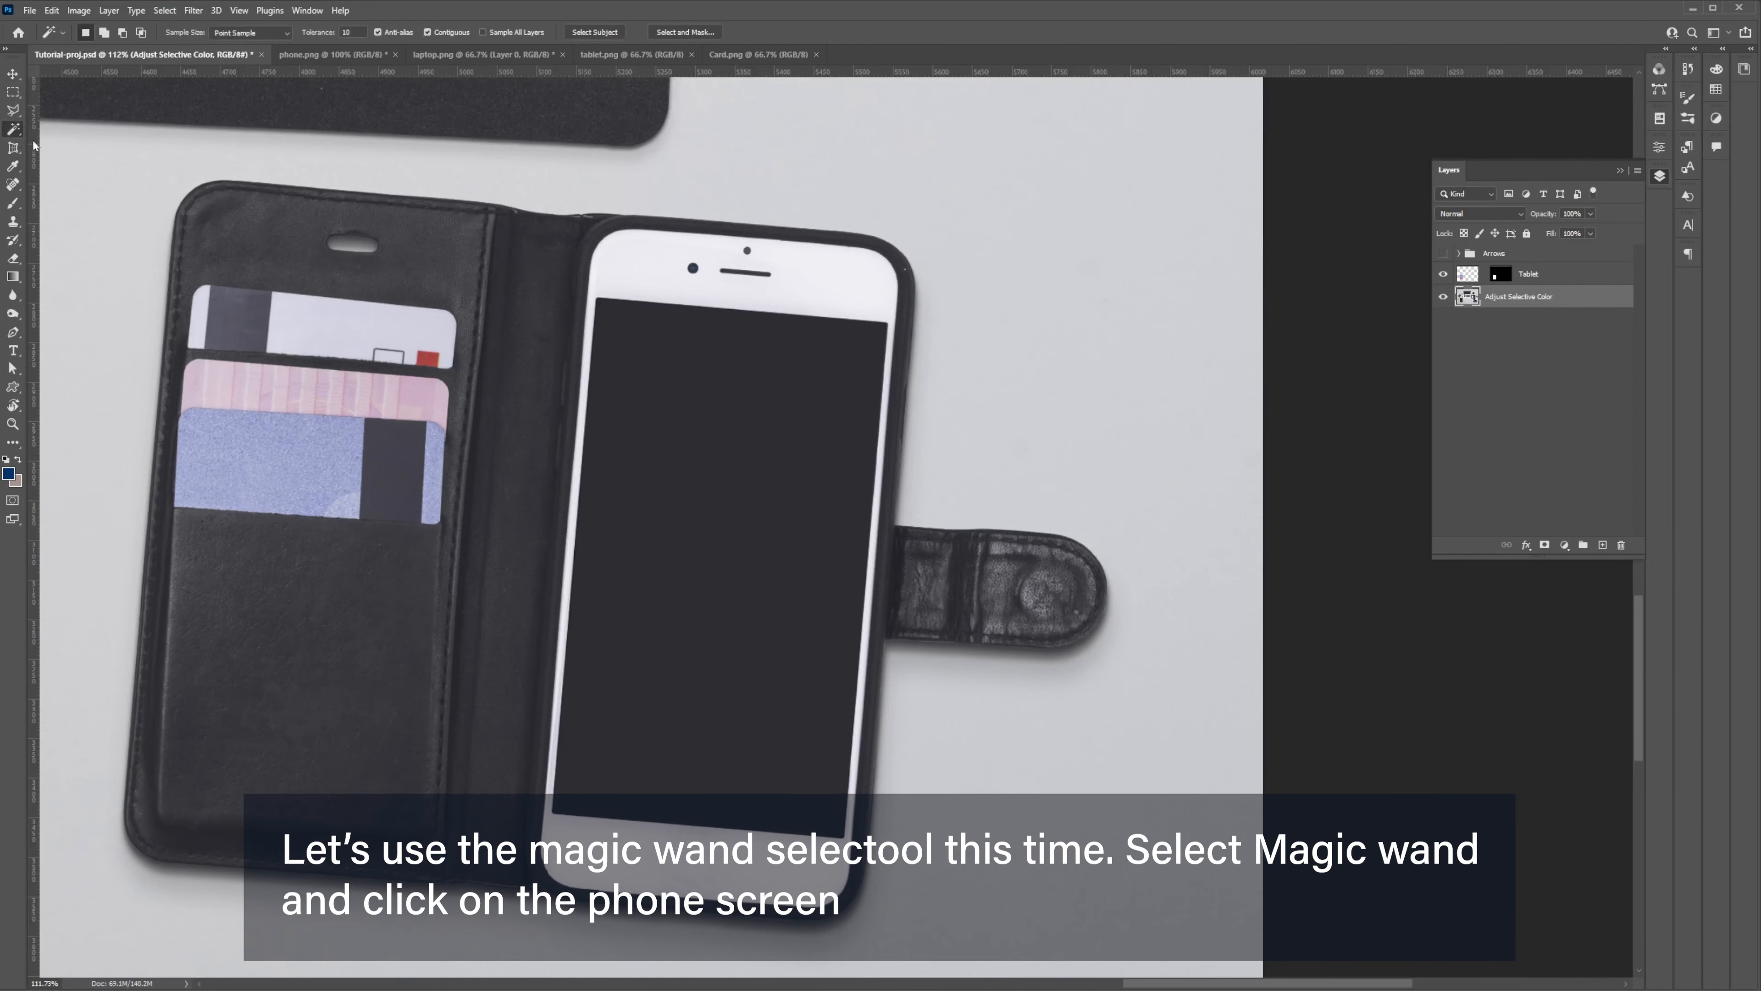